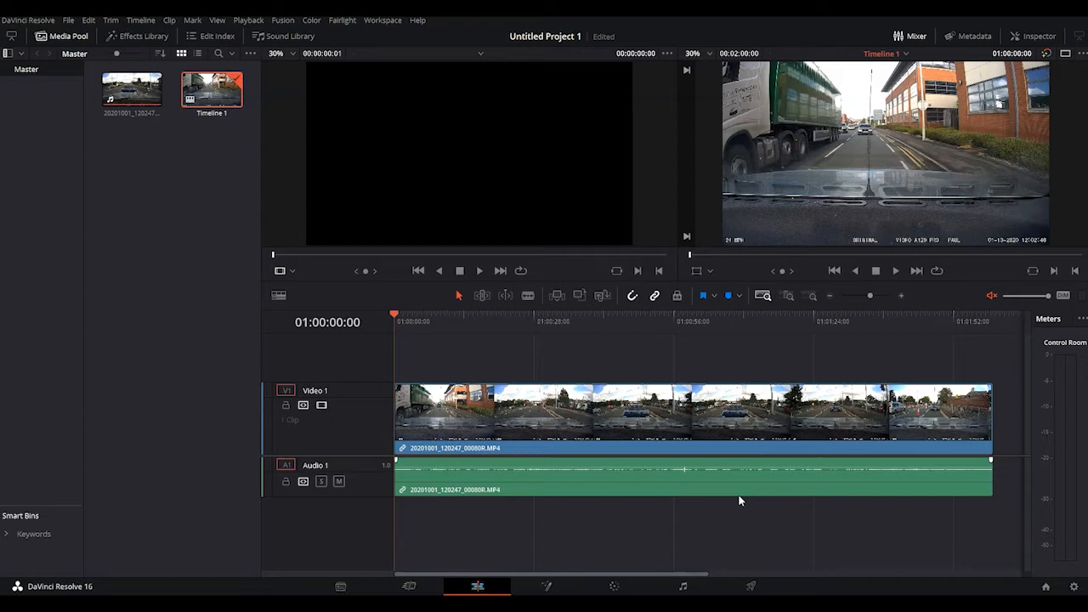
pyautogui.moveTo(687, 466)
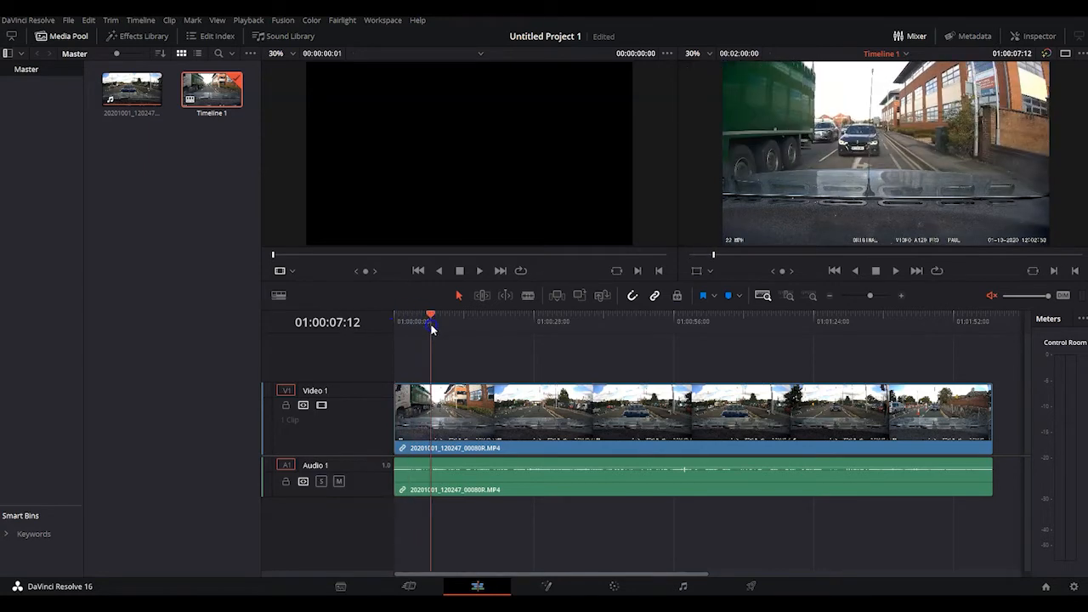
# - Move the playhead to the early frame where the black car ahead is in view
pyautogui.click(425, 320)
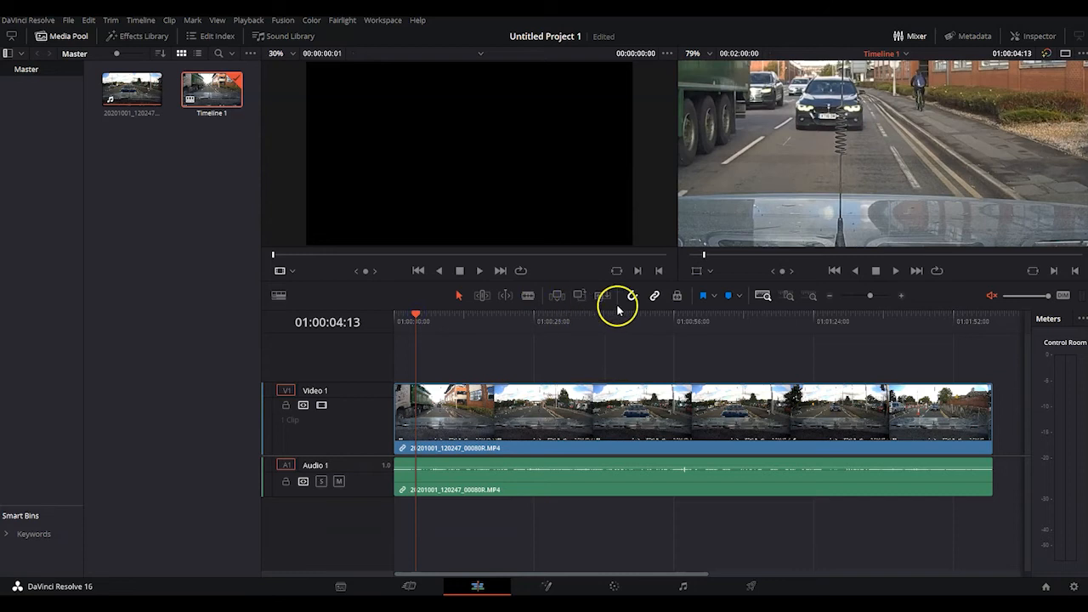
pyautogui.moveTo(472, 349)
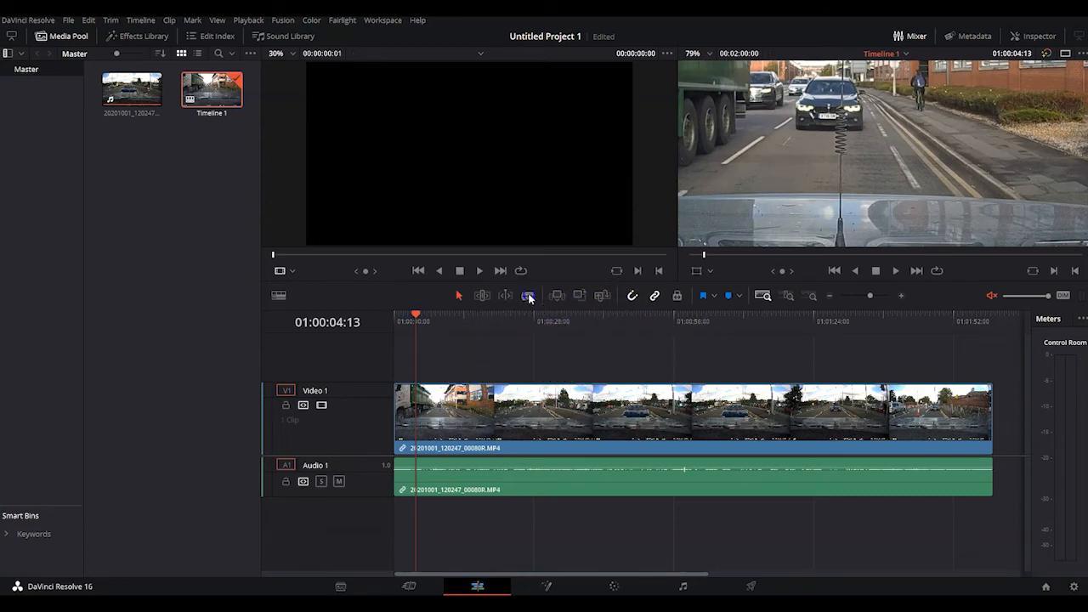
# - Split the dashcam clip with the Blade tool at about 01:00:28
pyautogui.click(527, 296)
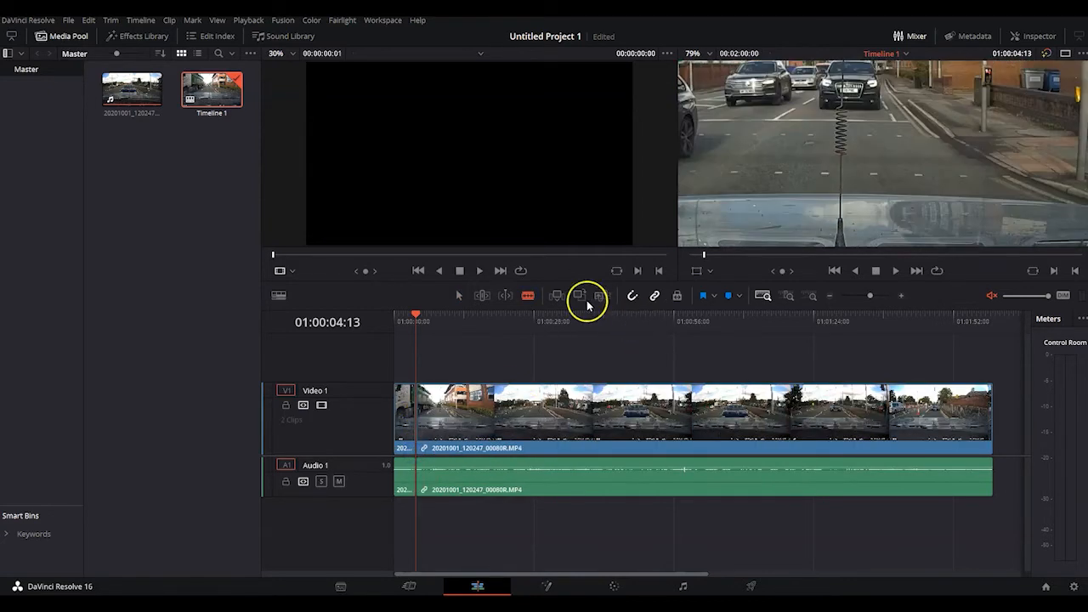
pyautogui.click(429, 318)
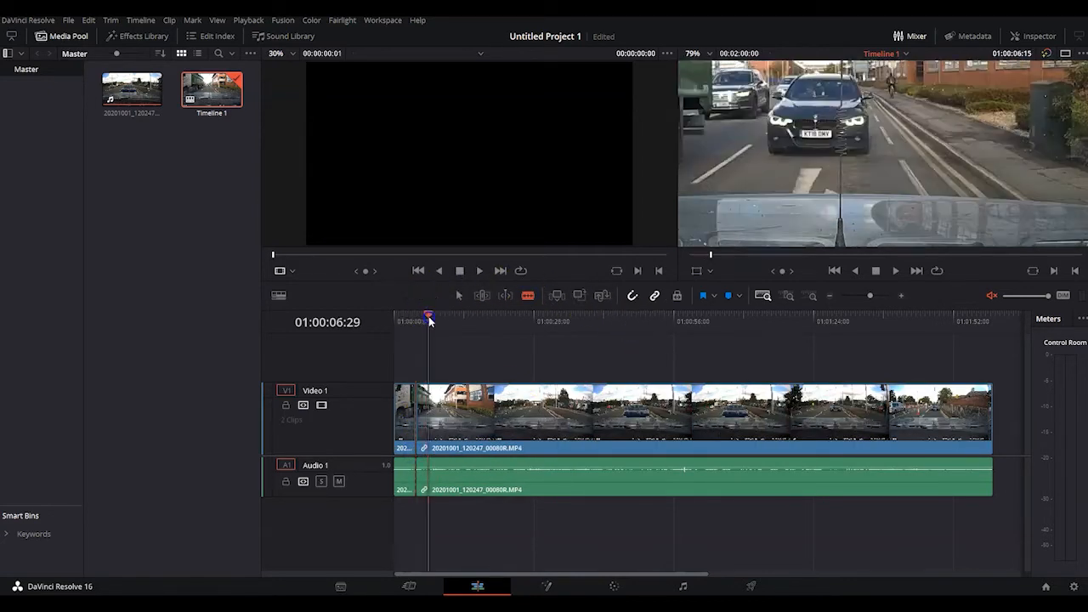
pyautogui.click(540, 320)
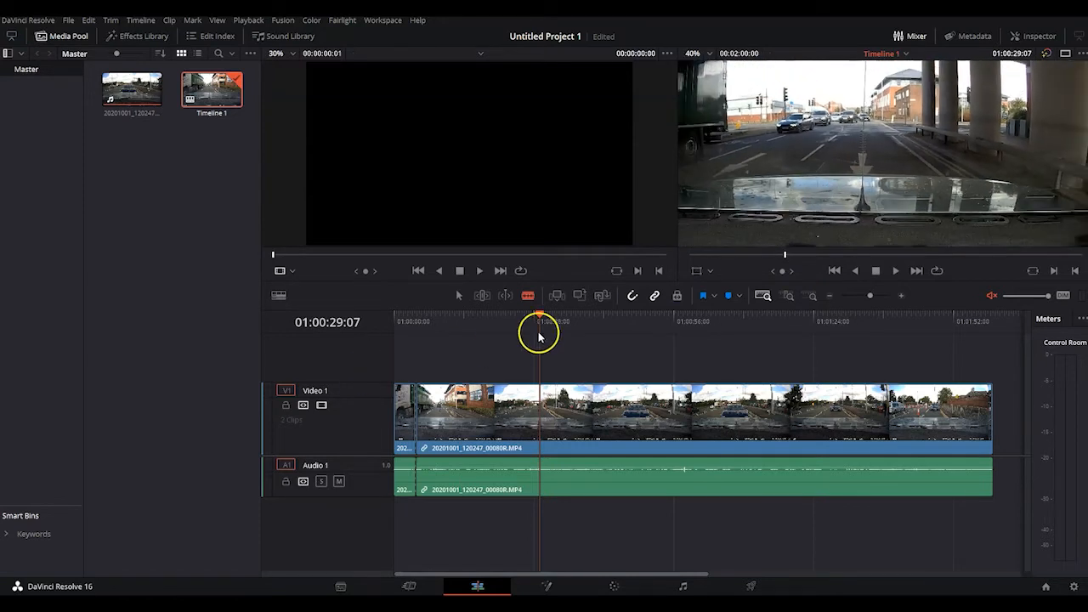
pyautogui.click(524, 322)
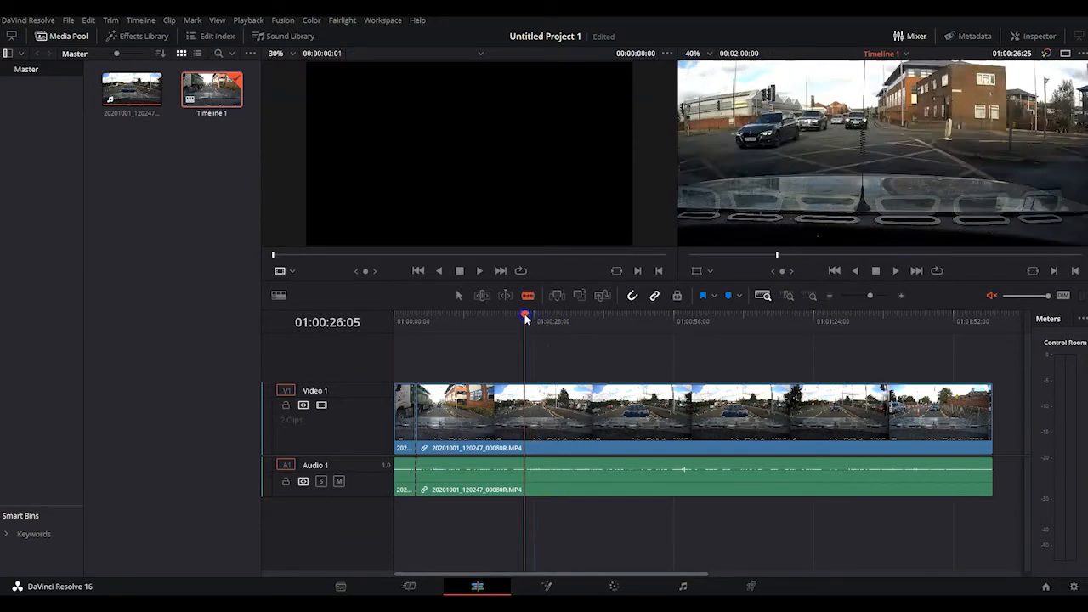
pyautogui.click(535, 320)
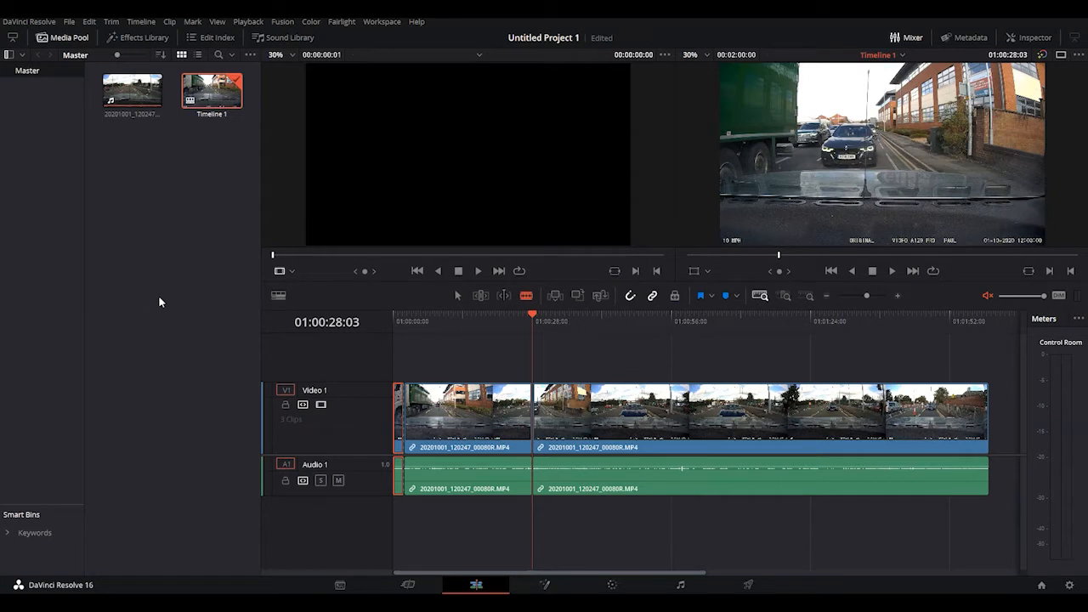
pyautogui.moveTo(557, 337)
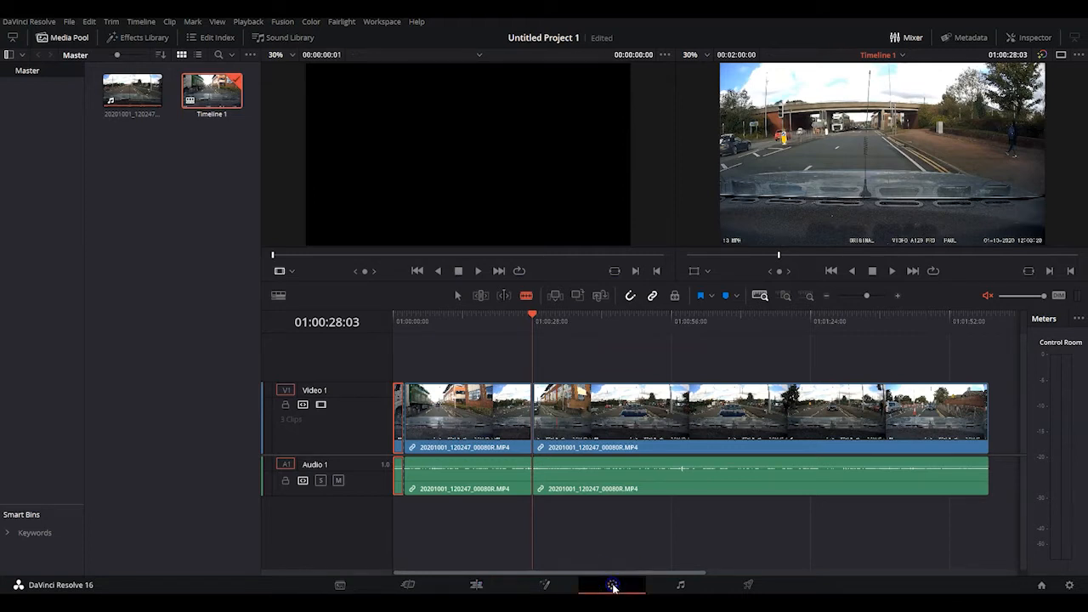
# - Load the clip section starting at 00:02:08 on the Color page with the node graph shown
pyautogui.click(612, 585)
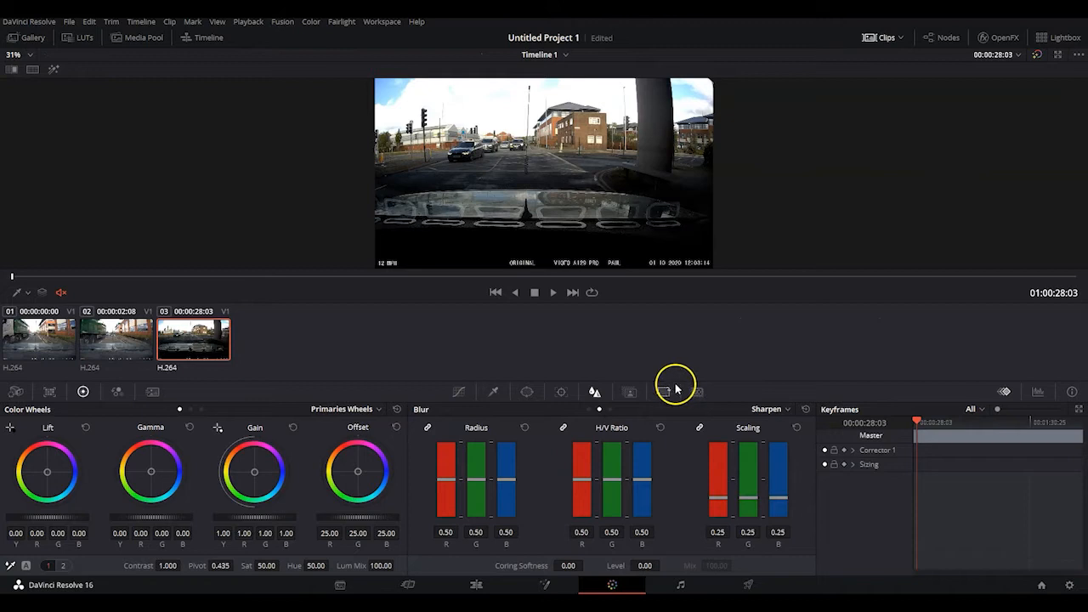
pyautogui.click(1000, 38)
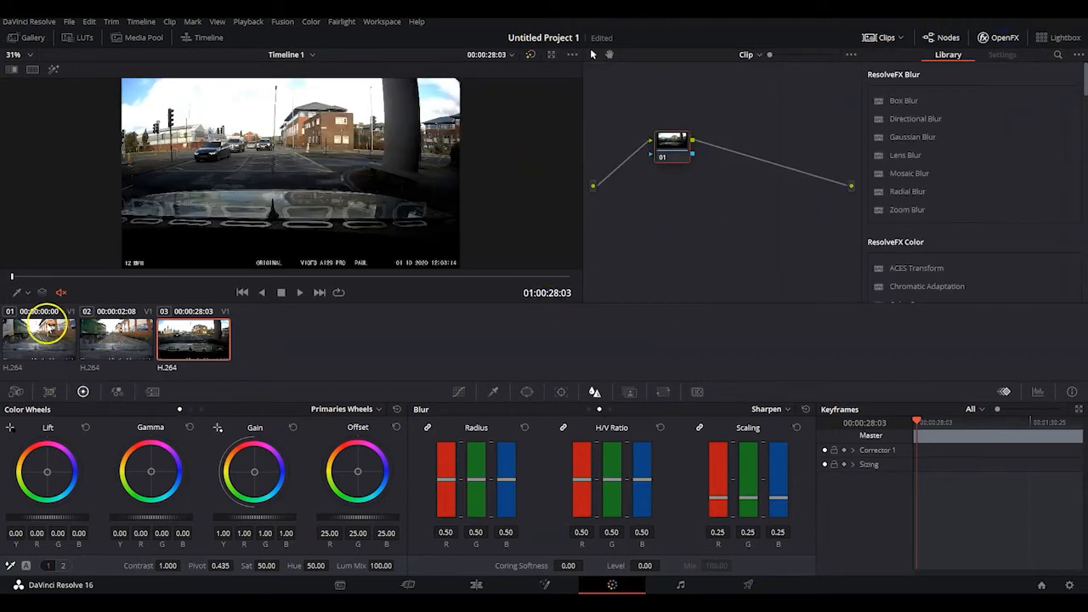
pyautogui.click(194, 338)
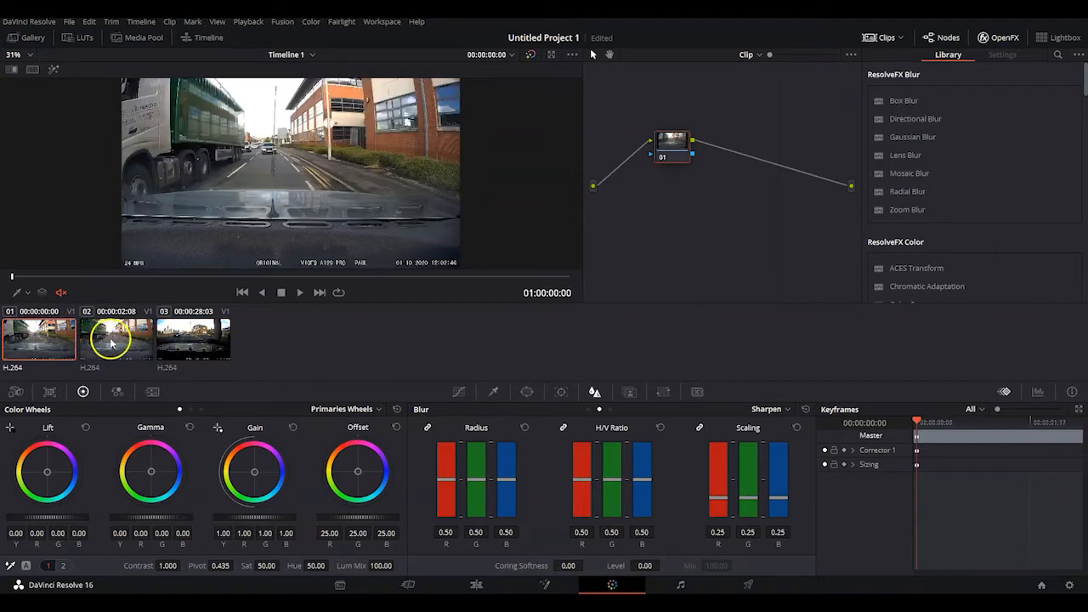
pyautogui.click(194, 337)
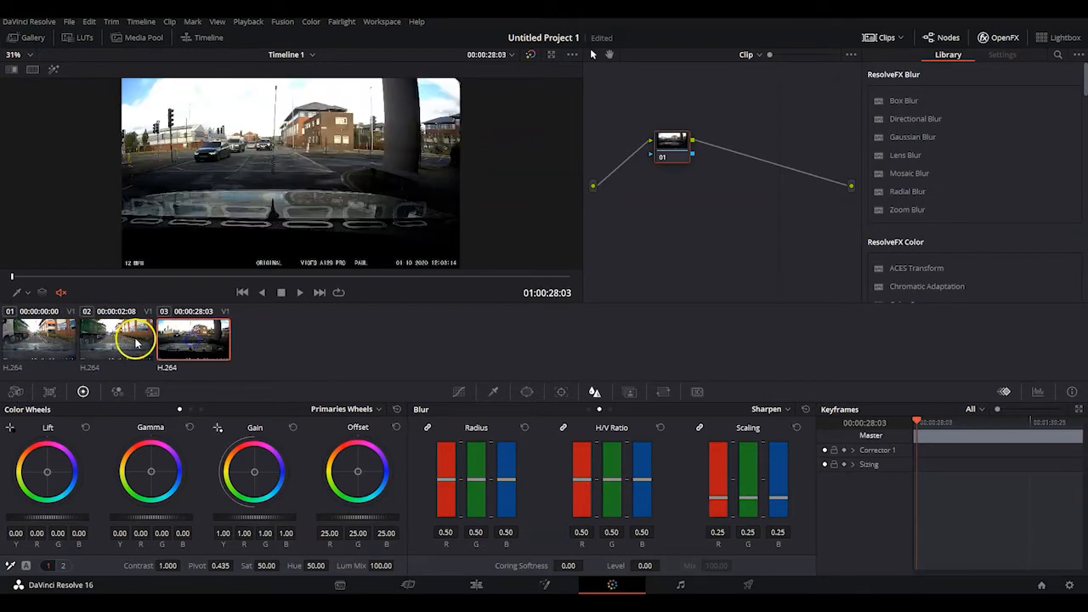
pyautogui.click(116, 339)
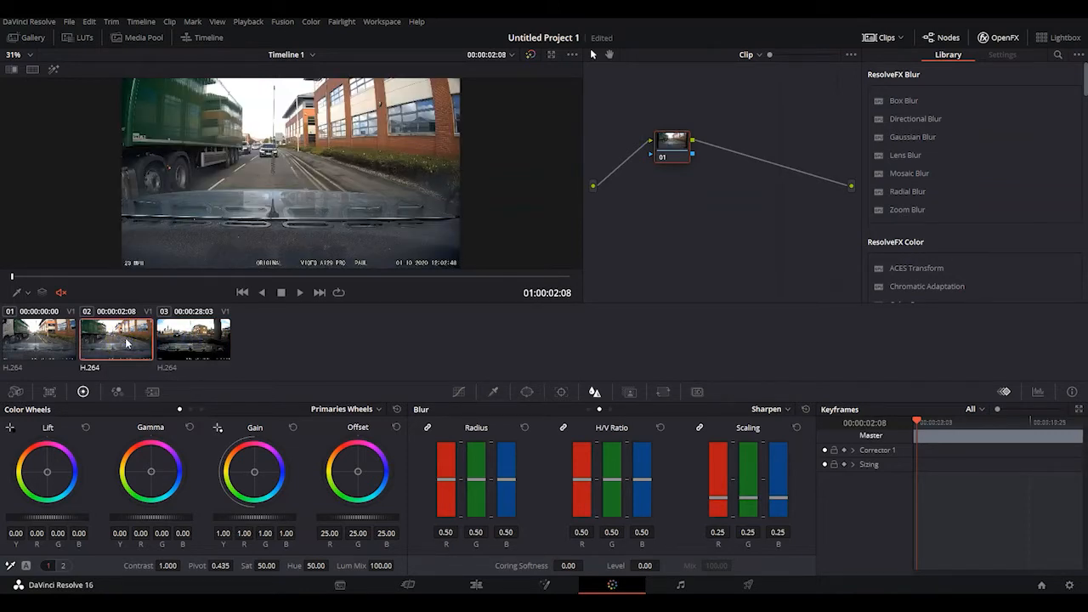
pyautogui.moveTo(478, 161)
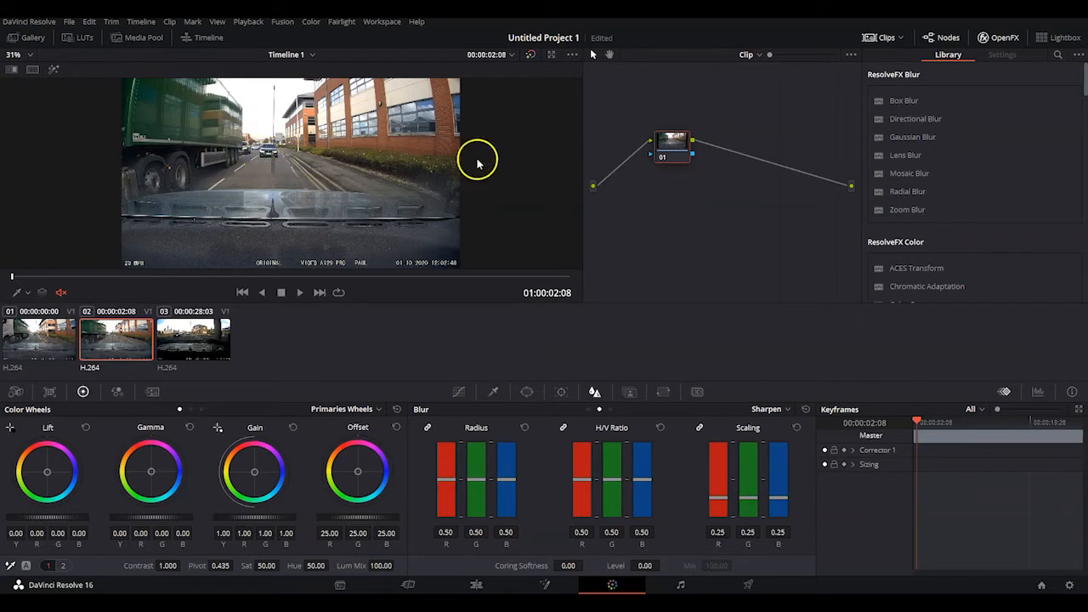
pyautogui.moveTo(313, 285)
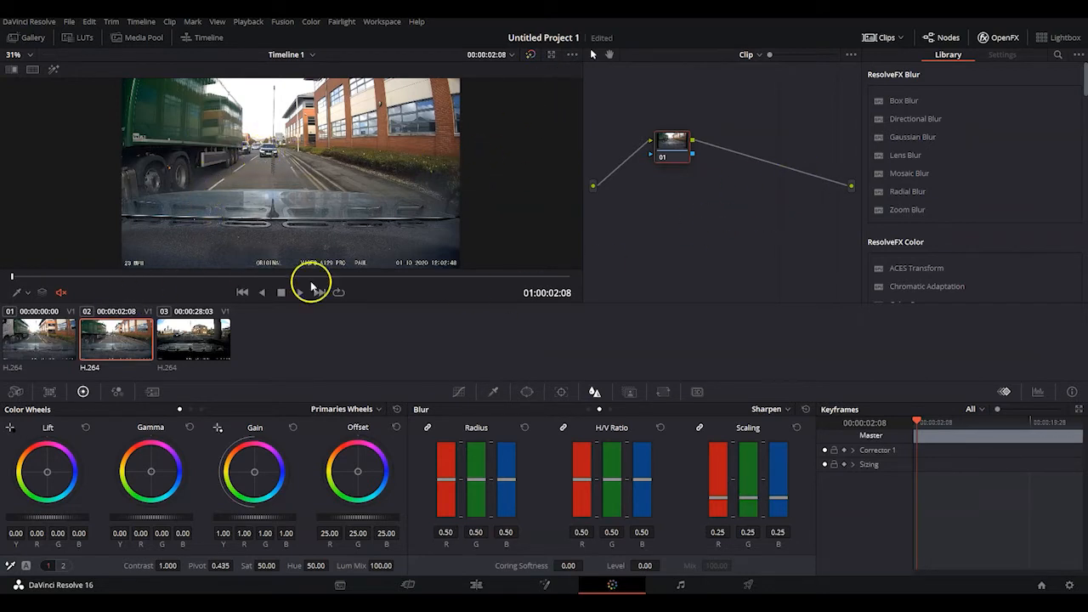
pyautogui.moveTo(711, 173)
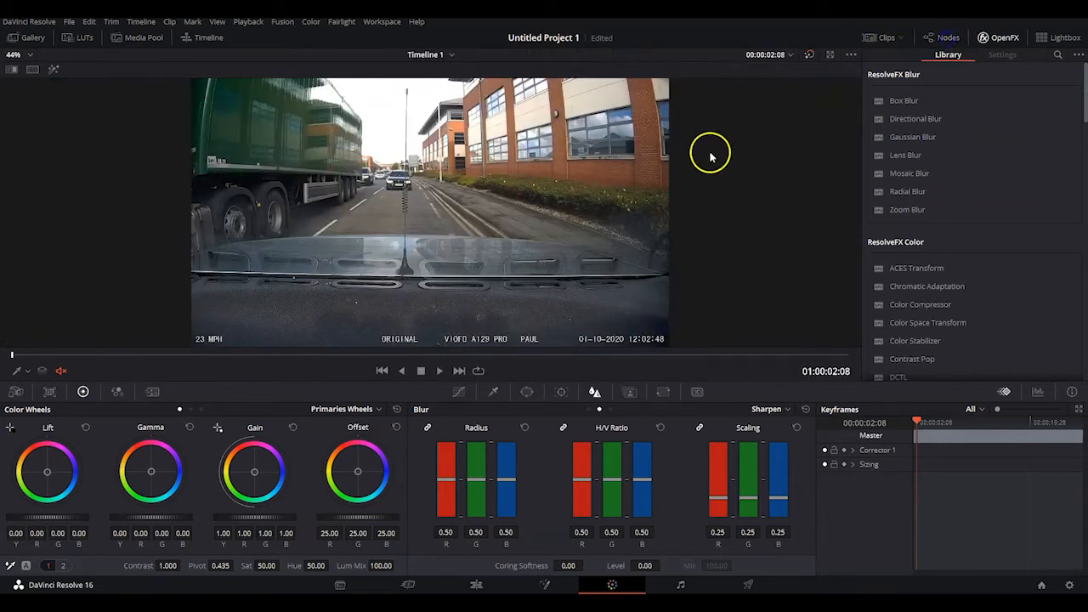
# - Hide the OpenFX library so the viewer fills the upper workspace
pyautogui.click(1004, 38)
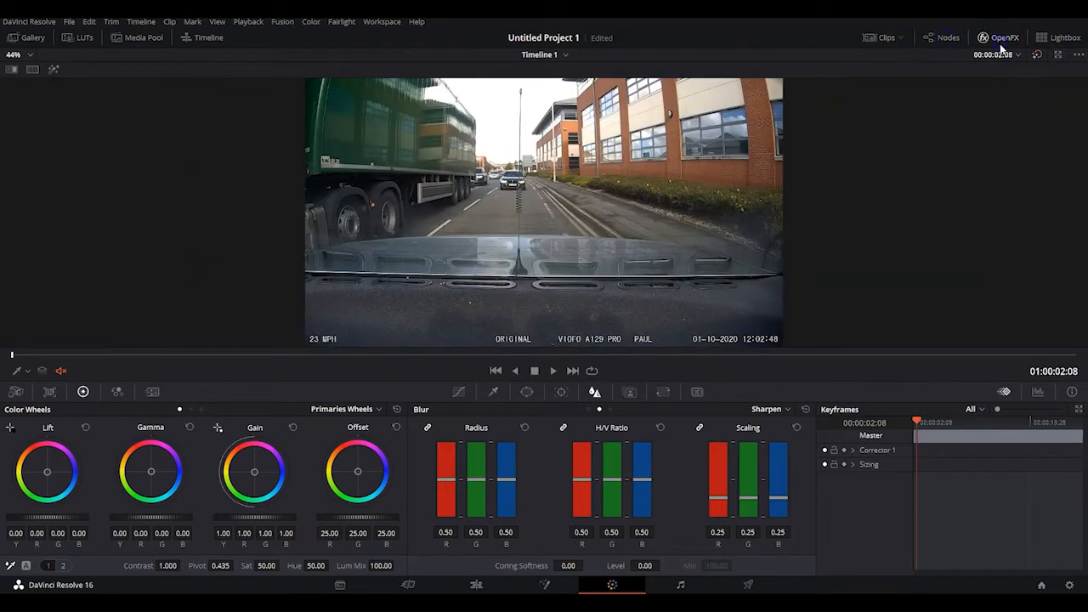
pyautogui.moveTo(938, 97)
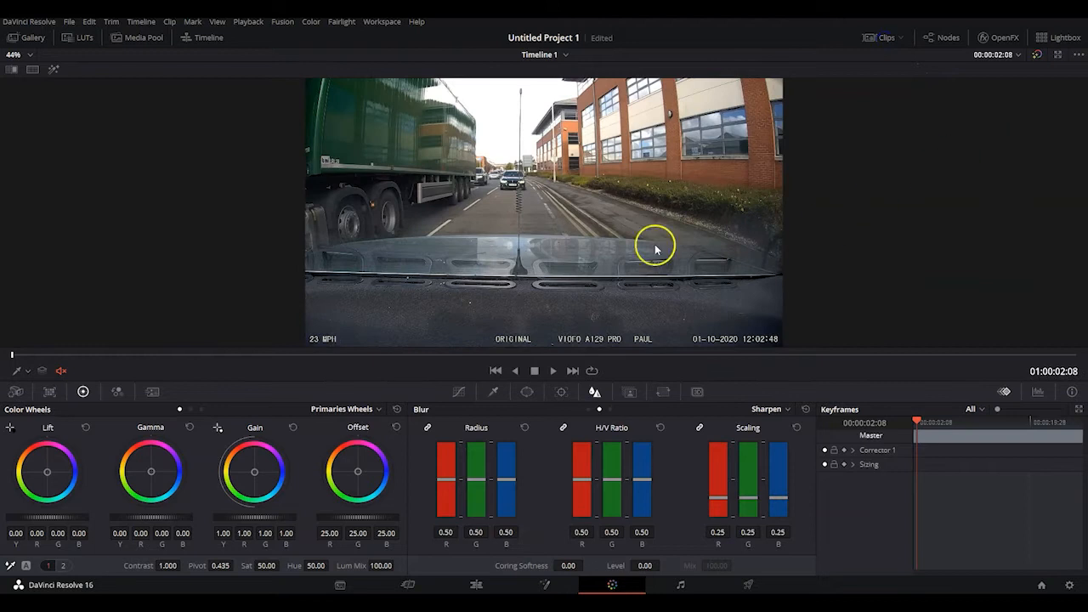
pyautogui.moveTo(582, 170)
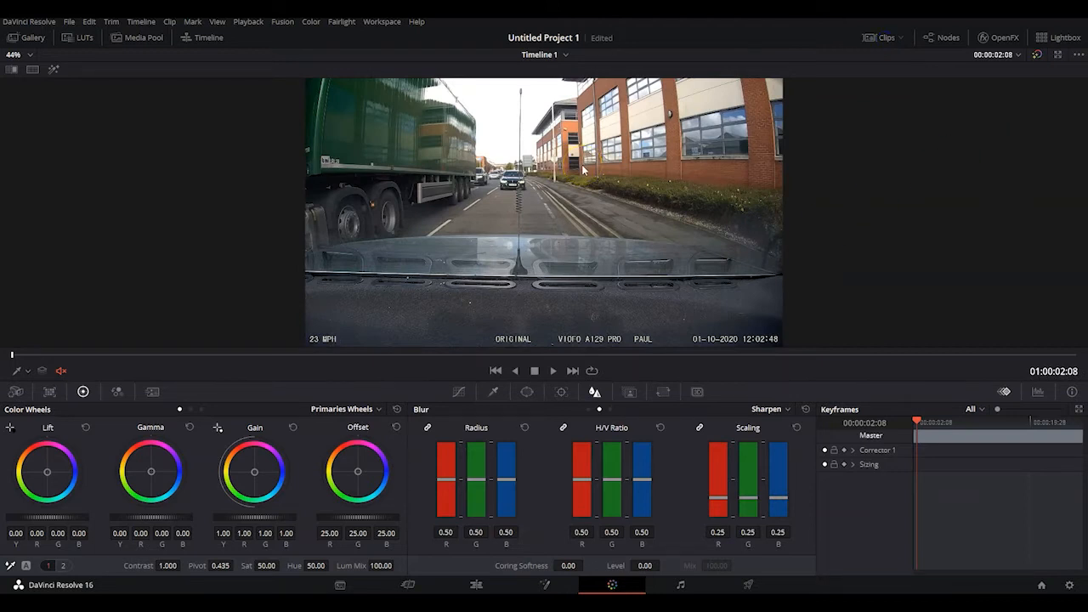
pyautogui.moveTo(529, 391)
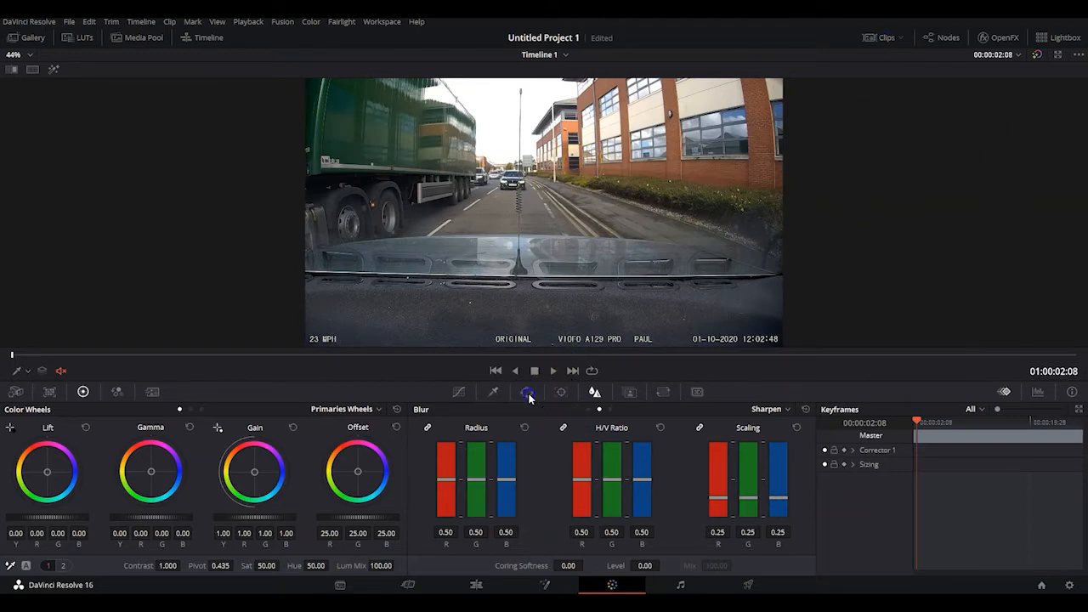
# - Show the Window palette for the clip's correction, settling back on it after the Qualifier
pyautogui.click(527, 391)
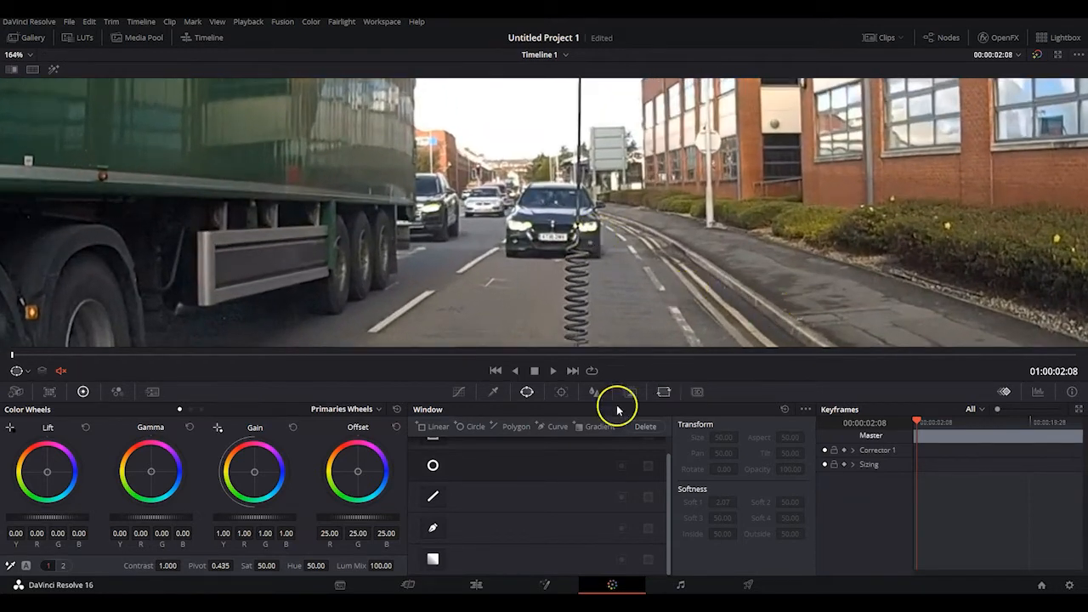
pyautogui.moveTo(527, 391)
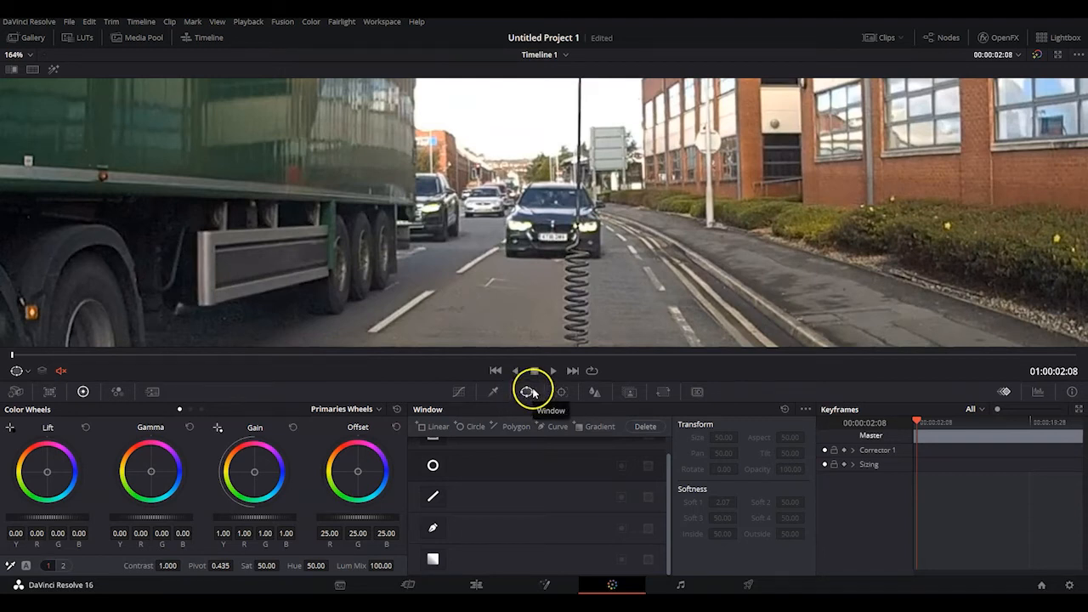
pyautogui.moveTo(527, 391)
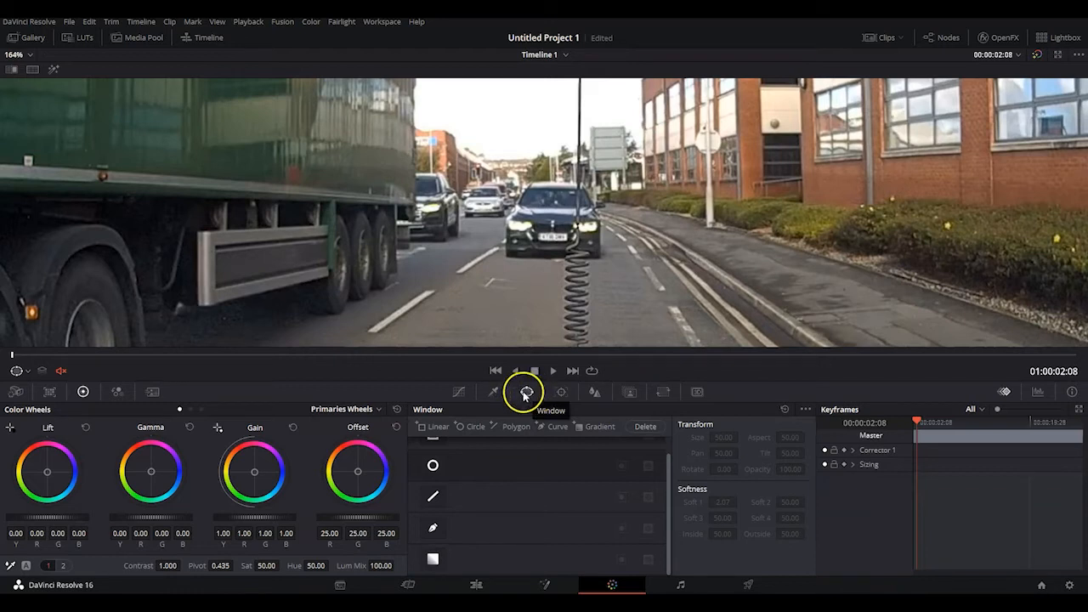
pyautogui.moveTo(530, 391)
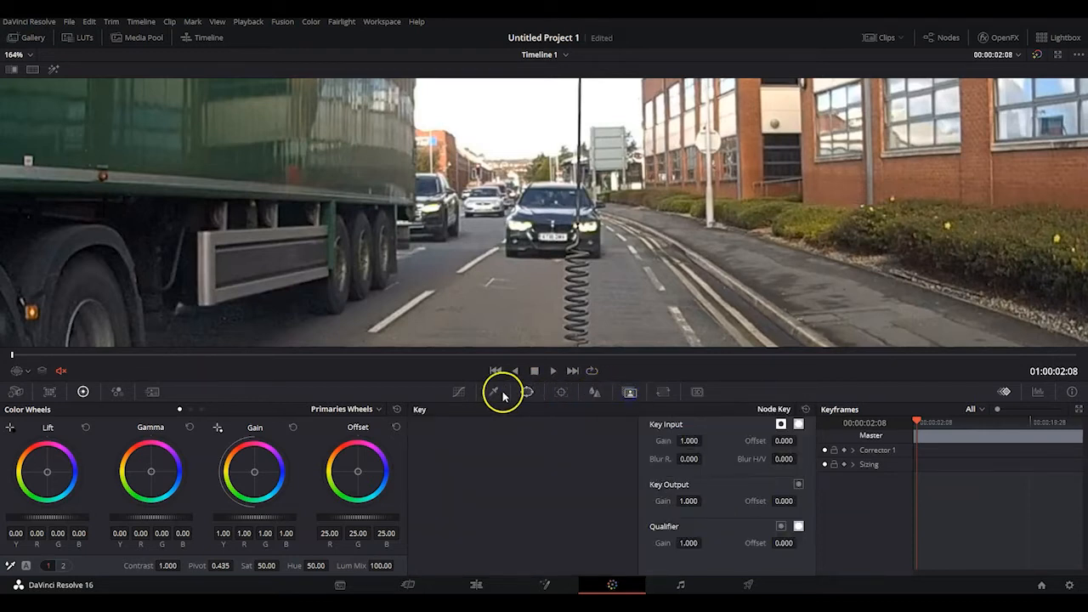
pyautogui.click(527, 392)
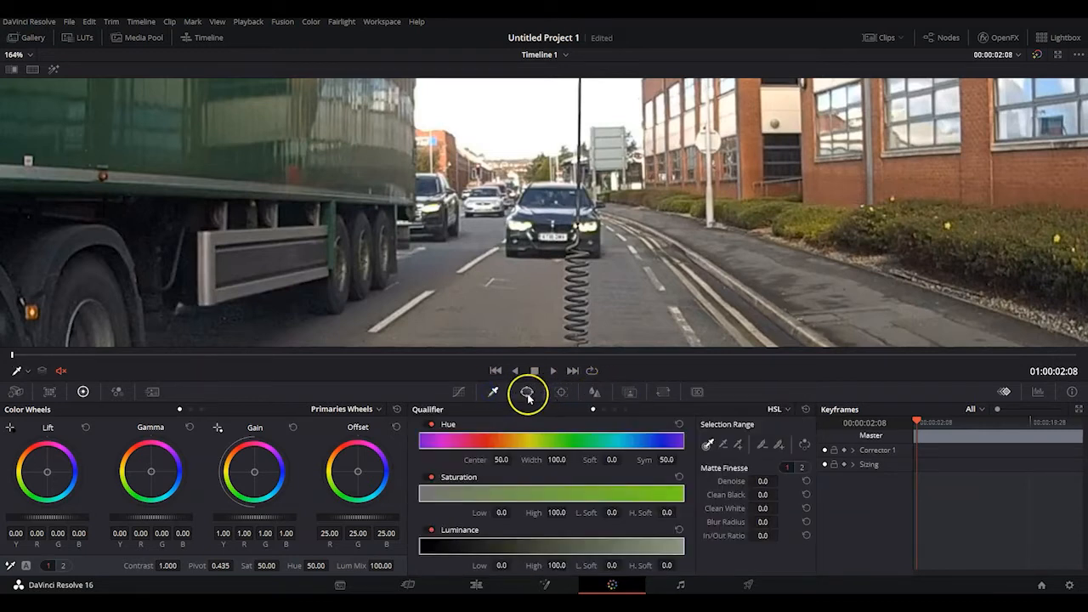
pyautogui.moveTo(527, 392)
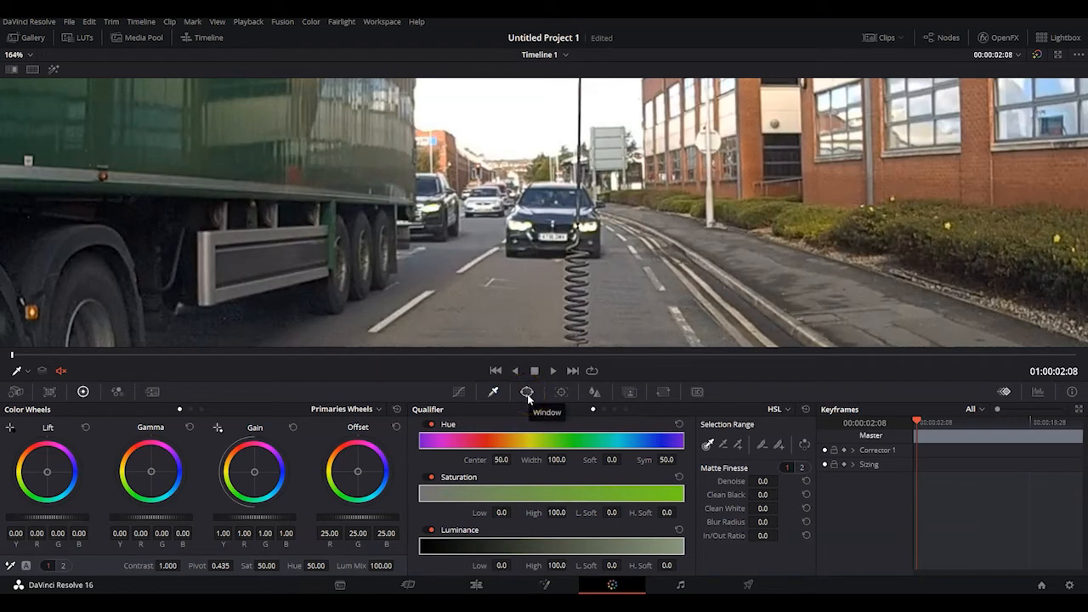
pyautogui.click(527, 391)
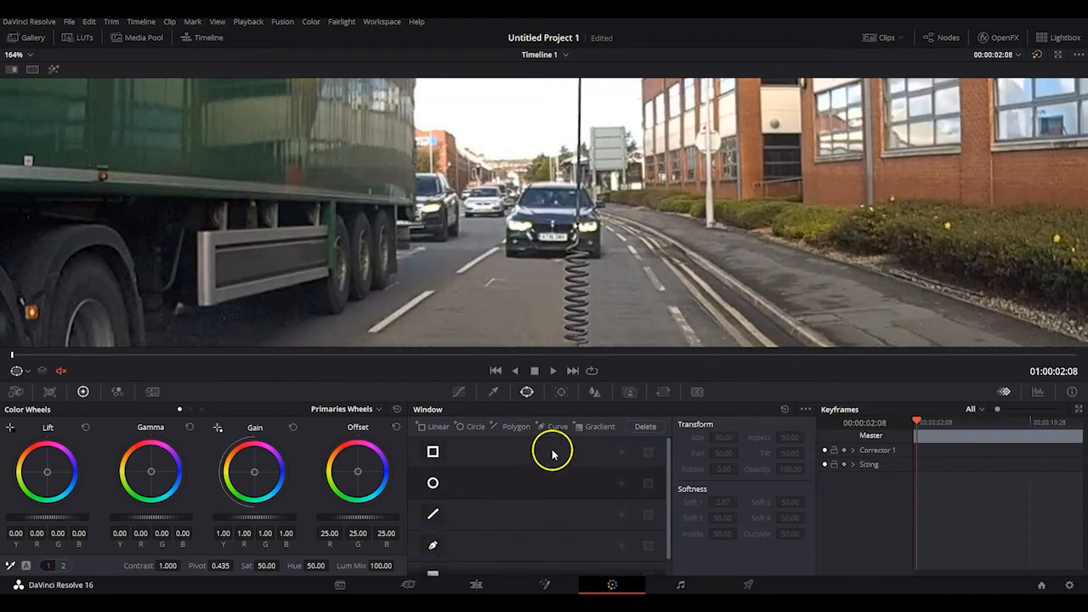
pyautogui.moveTo(572, 221)
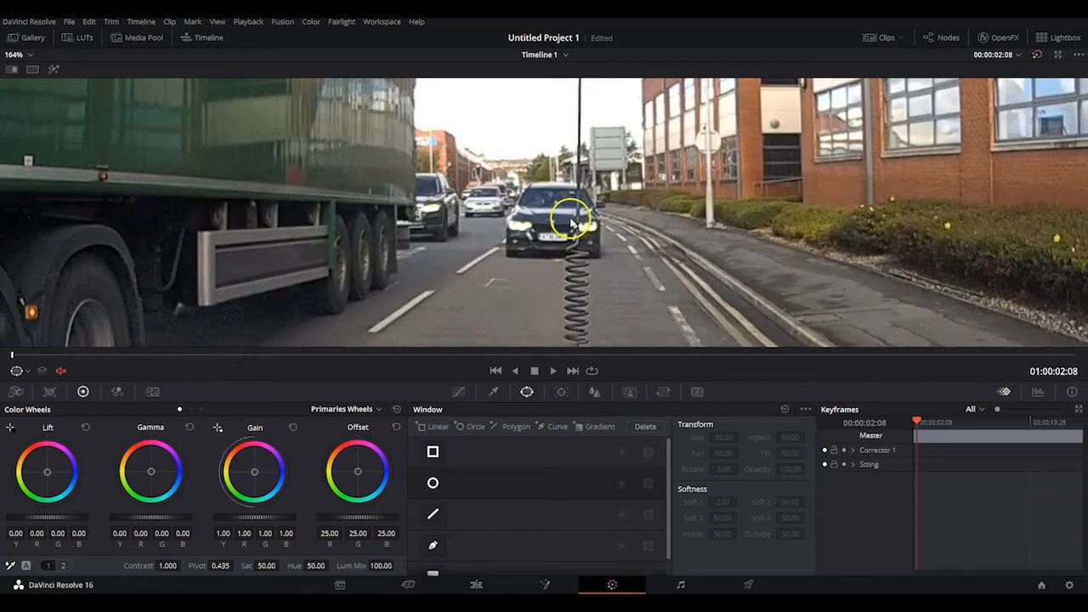
pyautogui.moveTo(598, 245)
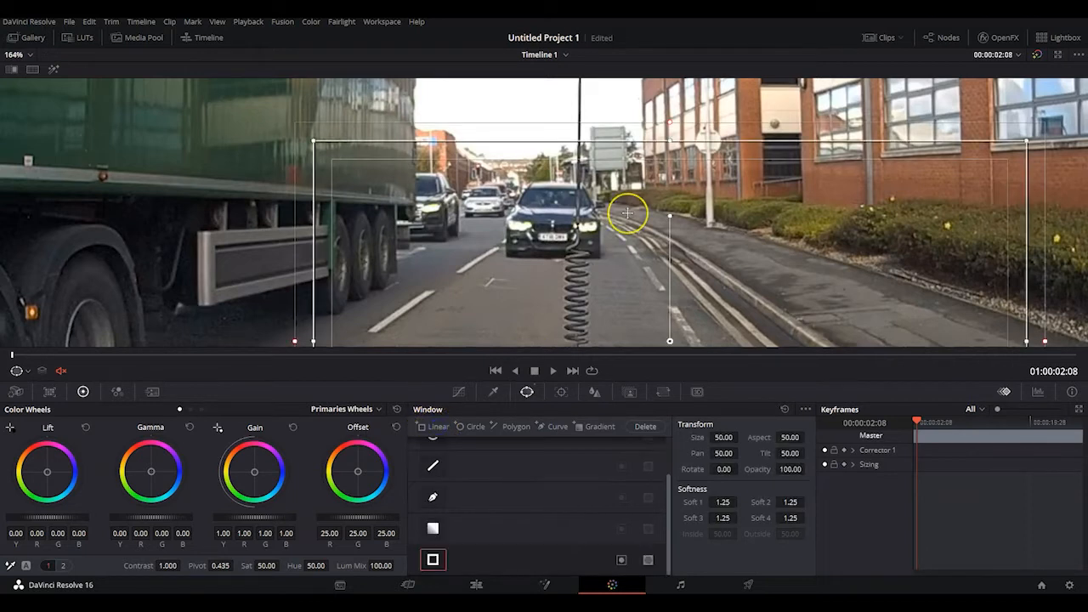
pyautogui.moveTo(627, 213)
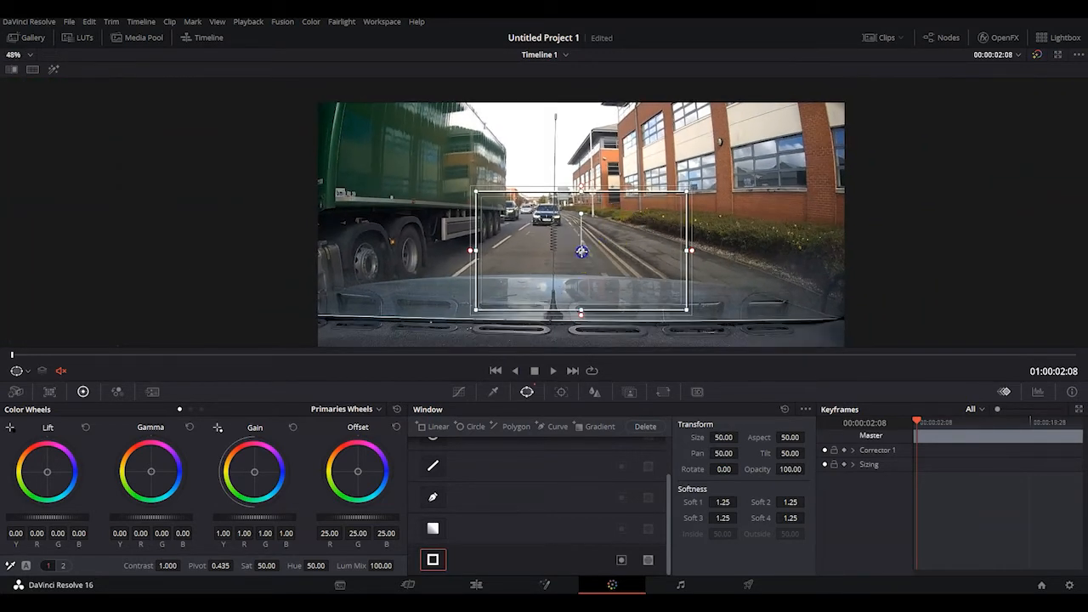
# - Drag the rectangular window's corners in until it surrounds the distant black car
pyautogui.moveTo(582, 251); pyautogui.dragTo(653, 282)
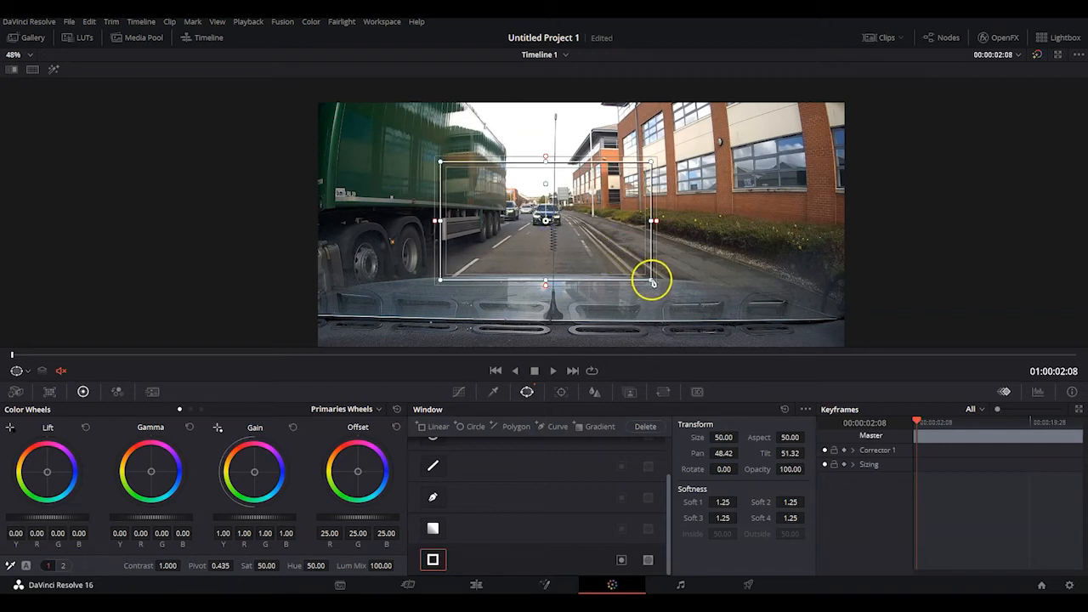
pyautogui.moveTo(653, 281); pyautogui.dragTo(441, 264)
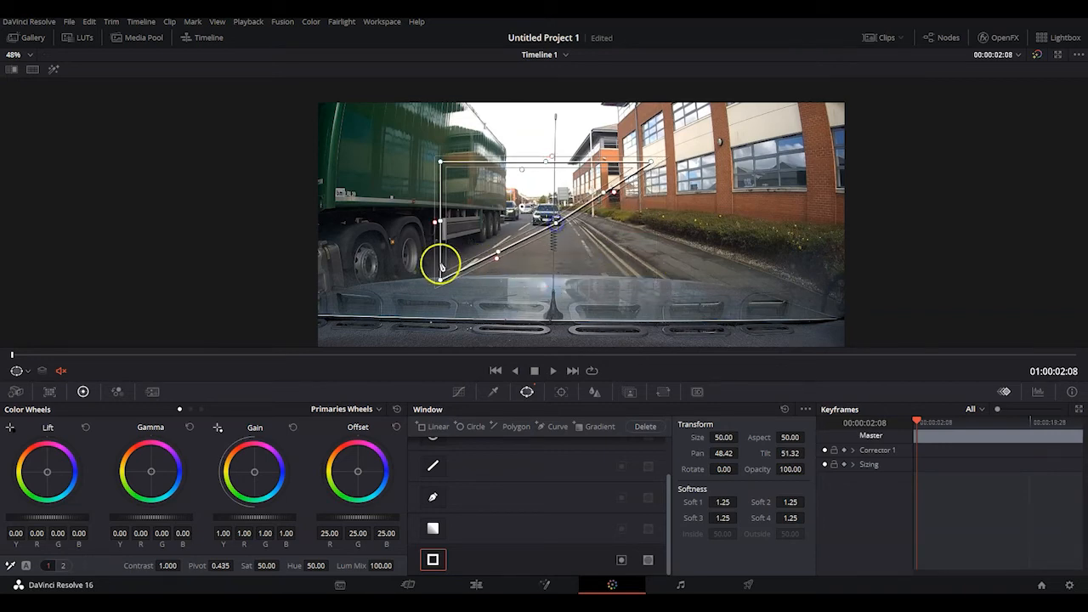
pyautogui.moveTo(440, 263); pyautogui.dragTo(457, 275)
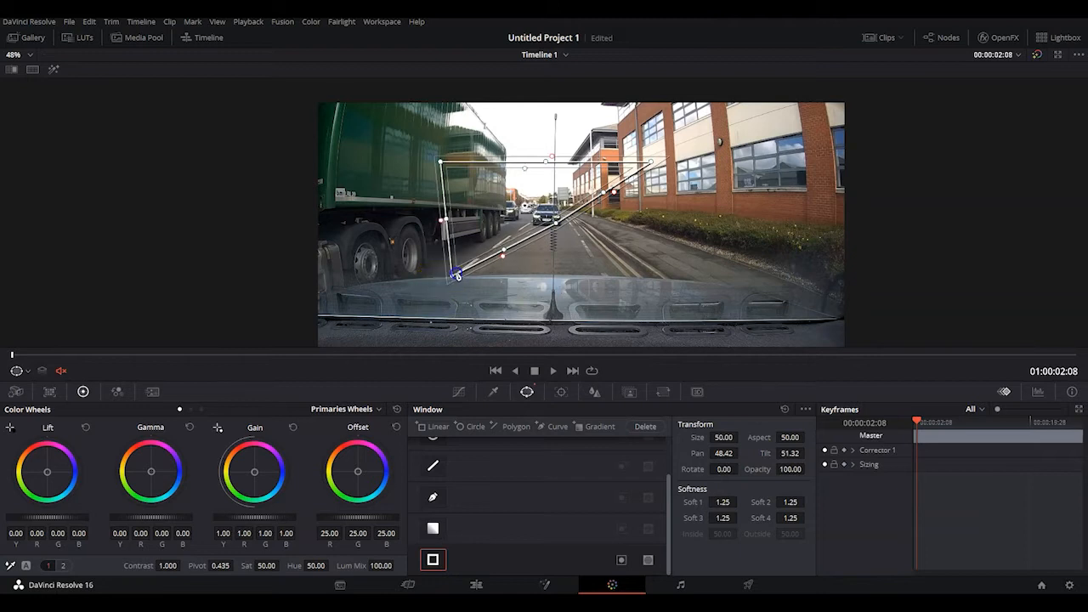
pyautogui.moveTo(457, 274); pyautogui.dragTo(537, 224)
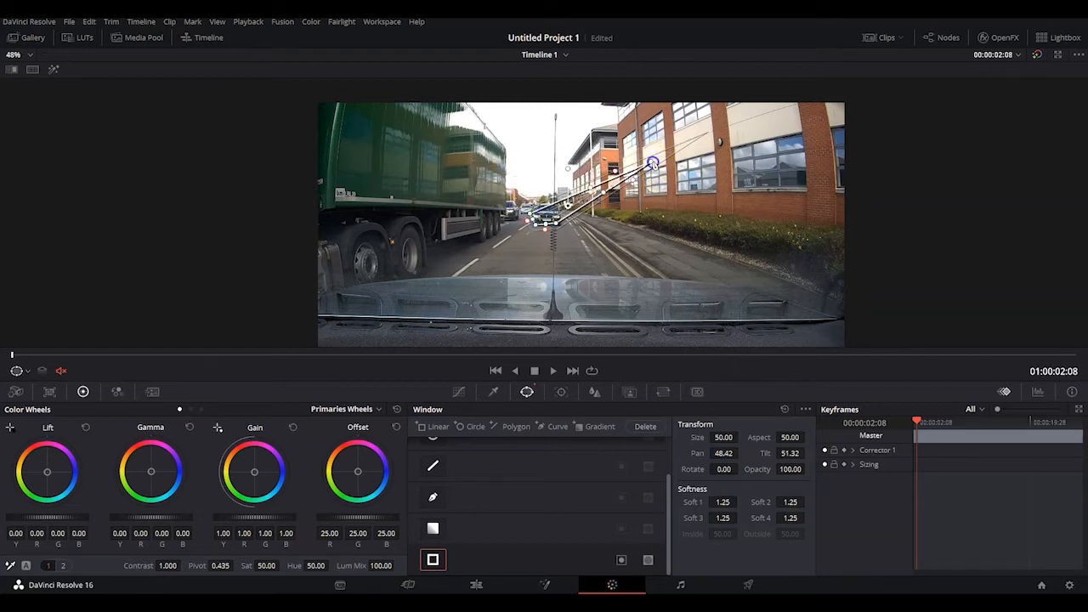
pyautogui.moveTo(653, 161); pyautogui.dragTo(547, 220)
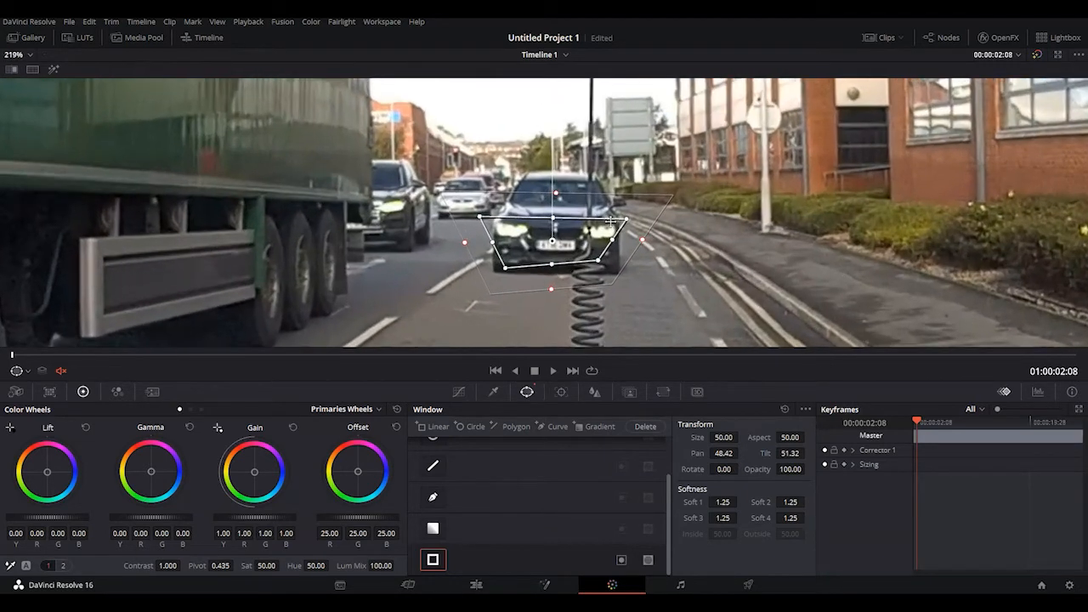
# - Fit the window's four corners tightly around the black car's number plate
pyautogui.moveTo(612, 223); pyautogui.dragTo(609, 272)
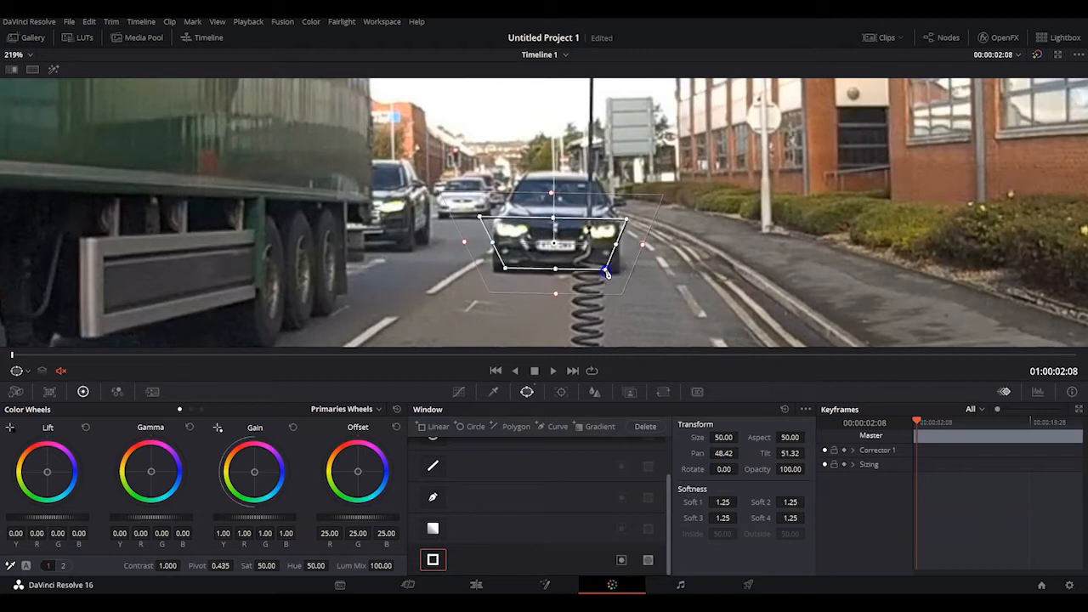
pyautogui.moveTo(609, 270); pyautogui.dragTo(587, 282)
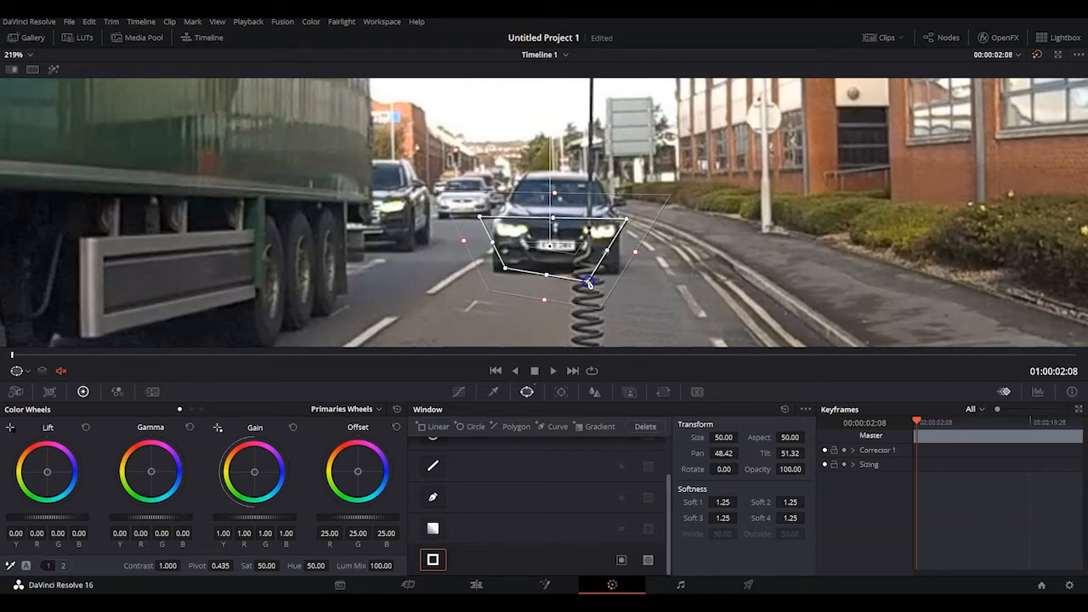
pyautogui.moveTo(588, 282); pyautogui.dragTo(522, 269)
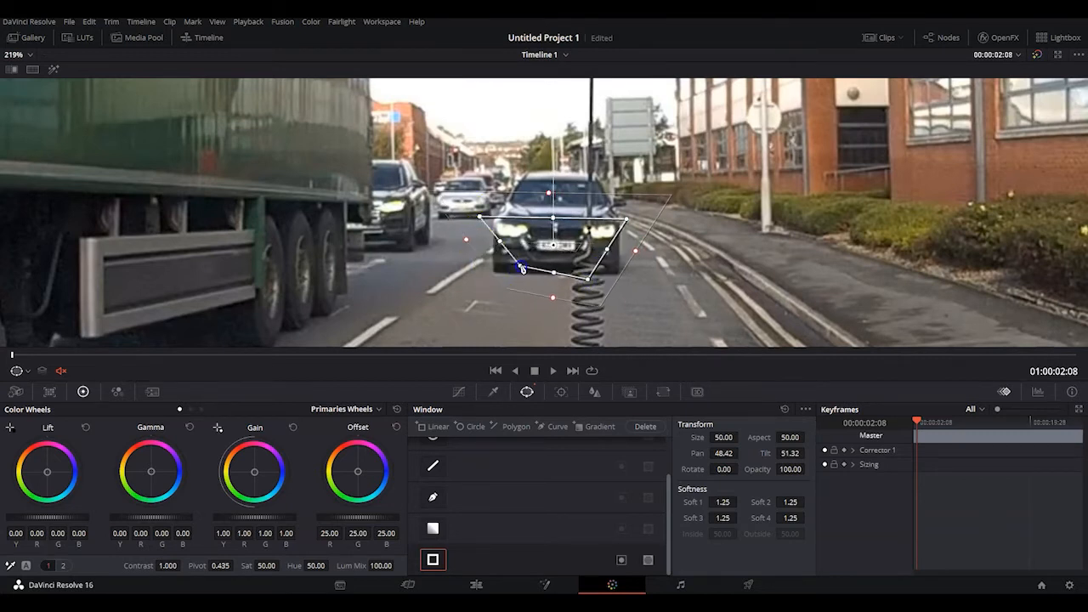
pyautogui.moveTo(524, 269); pyautogui.dragTo(588, 265)
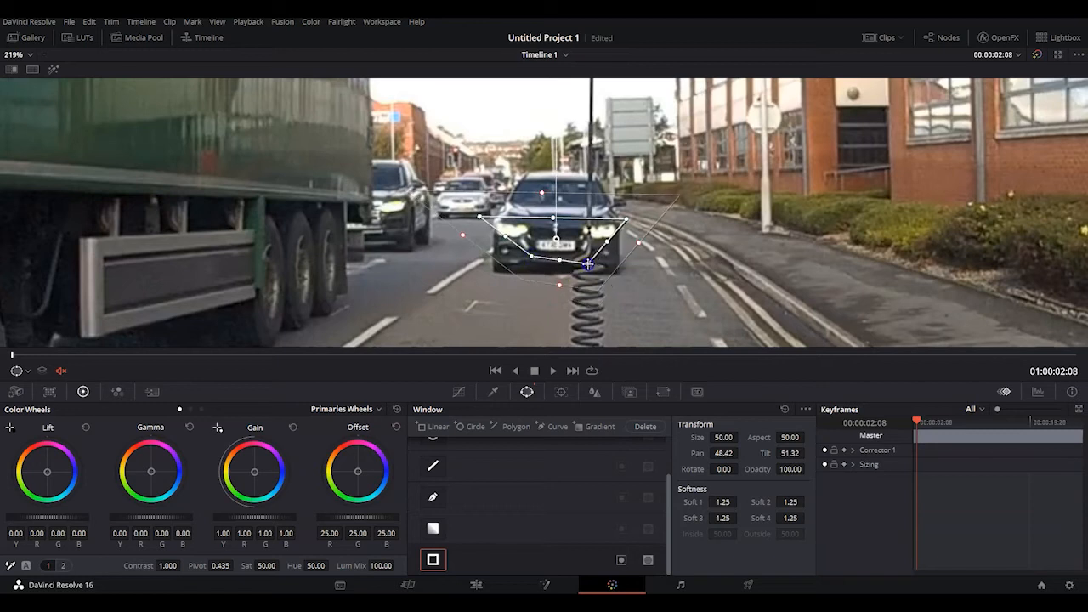
pyautogui.moveTo(589, 265); pyautogui.dragTo(621, 221)
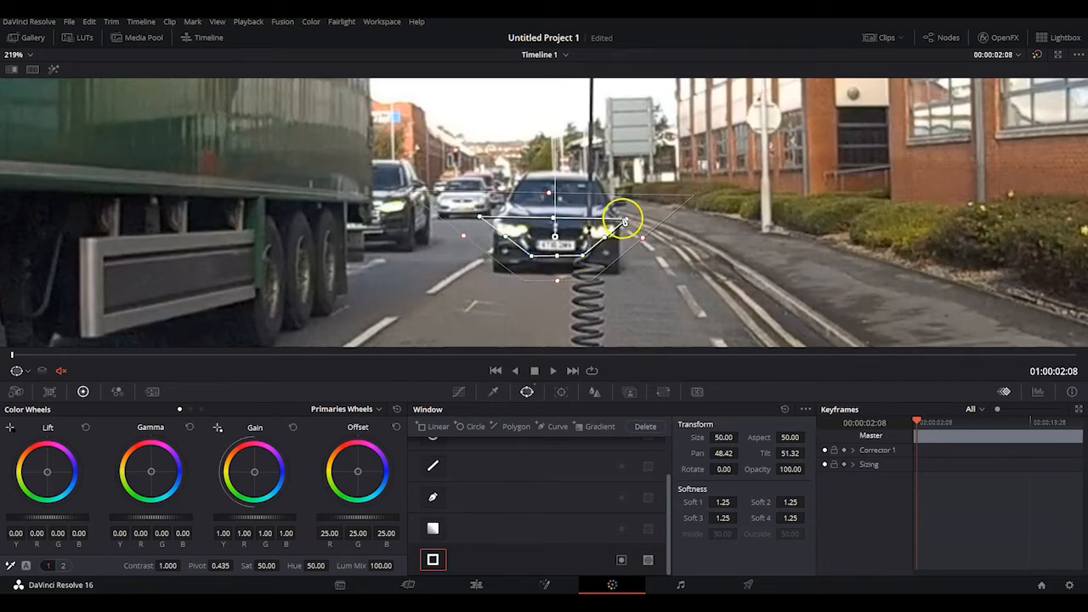
pyautogui.moveTo(621, 221); pyautogui.dragTo(489, 221)
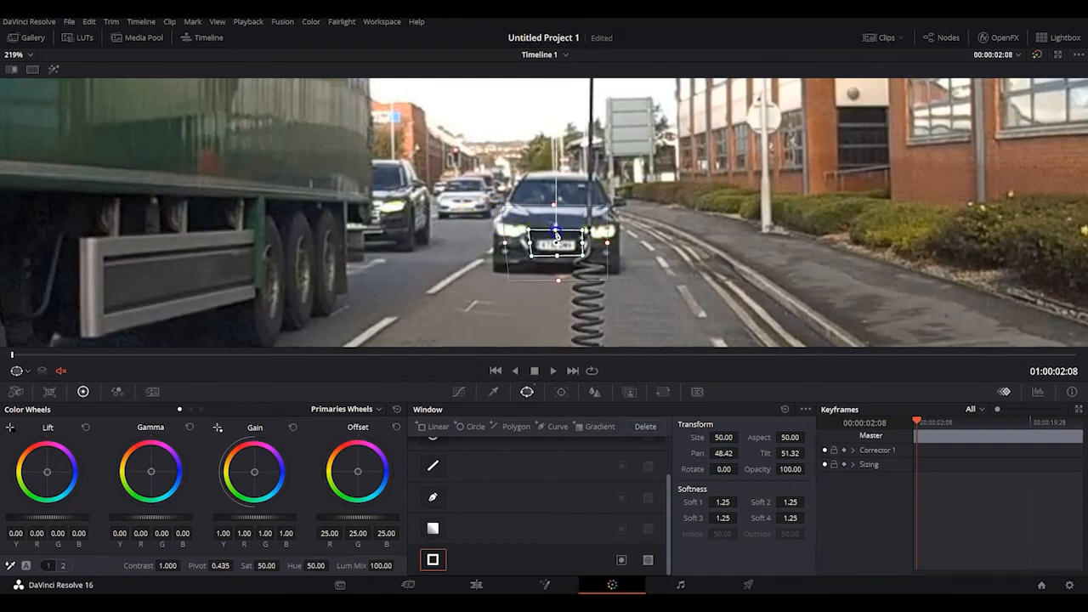
# - Feather the plate window's edges with the Soft 1–4 handles on all sides
pyautogui.moveTo(557, 235); pyautogui.dragTo(558, 219)
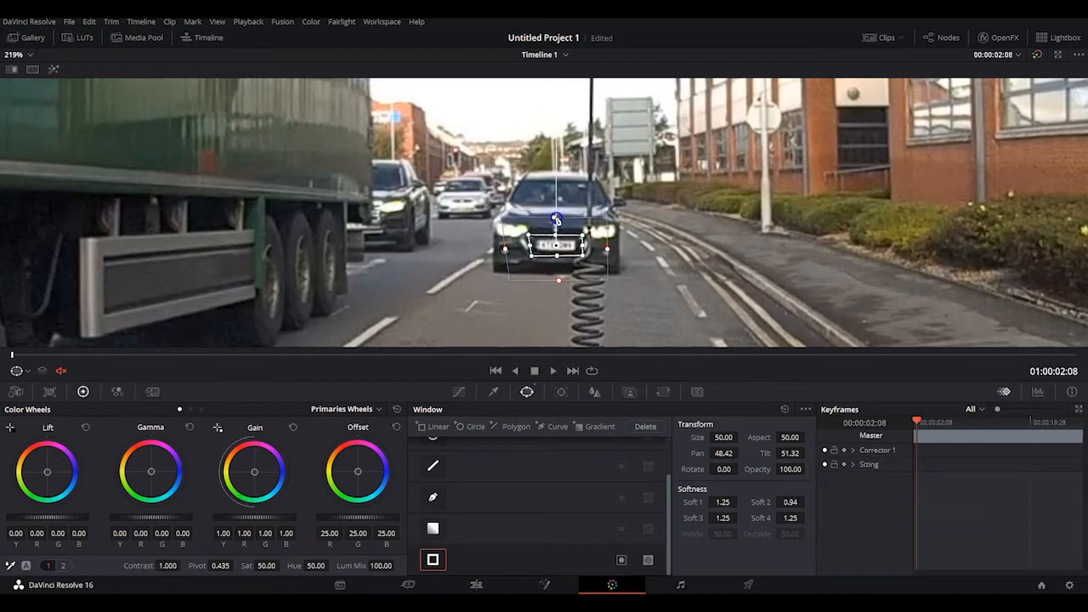
pyautogui.moveTo(558, 219); pyautogui.dragTo(558, 279)
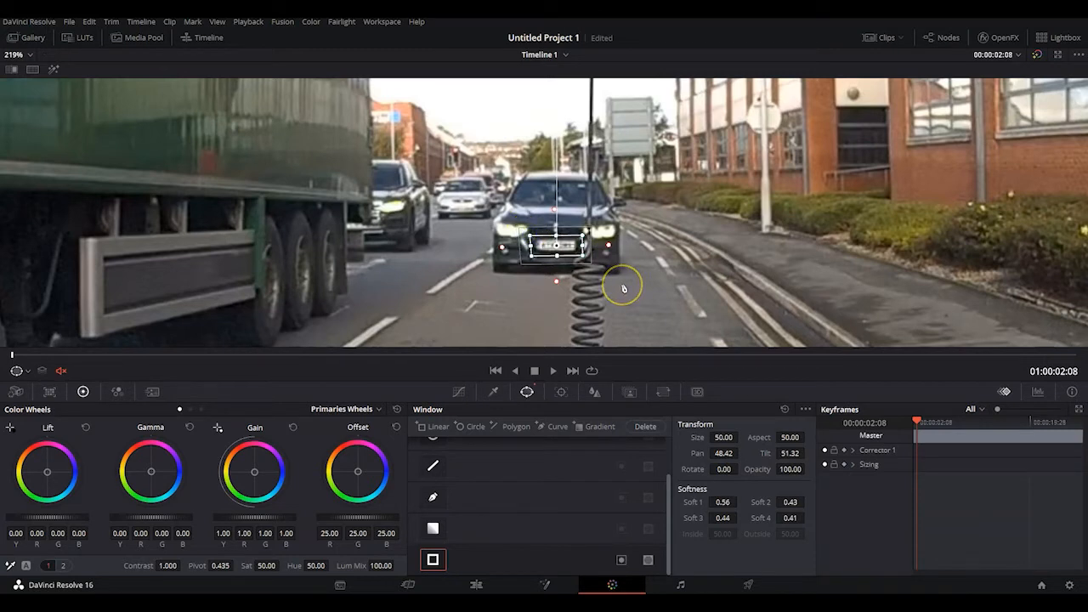
pyautogui.moveTo(558, 248)
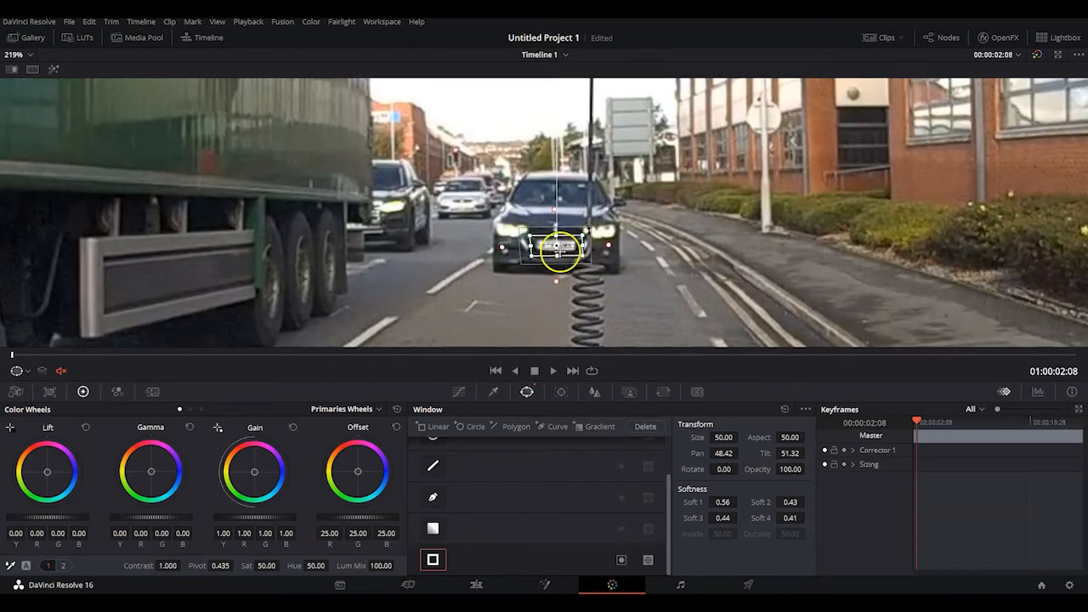
pyautogui.moveTo(558, 251); pyautogui.dragTo(568, 238)
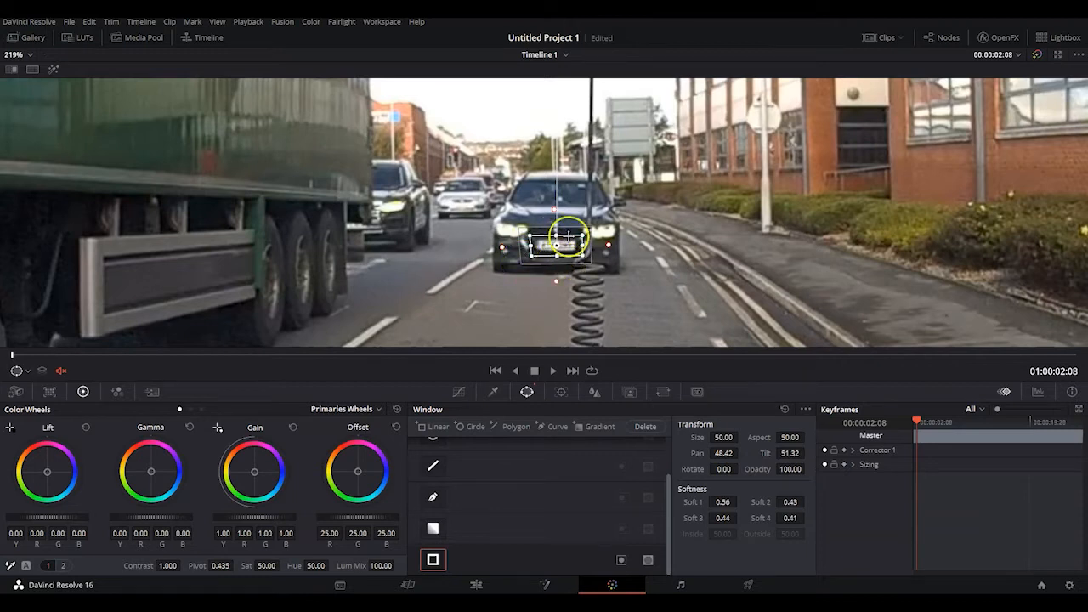
pyautogui.moveTo(568, 238); pyautogui.dragTo(561, 248)
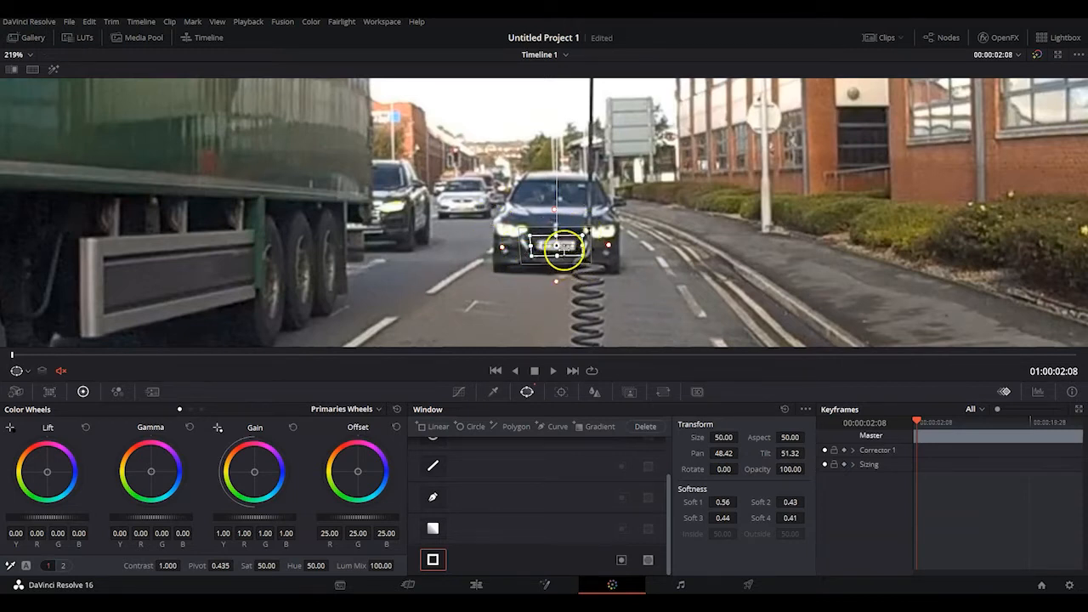
pyautogui.moveTo(558, 247); pyautogui.dragTo(527, 255)
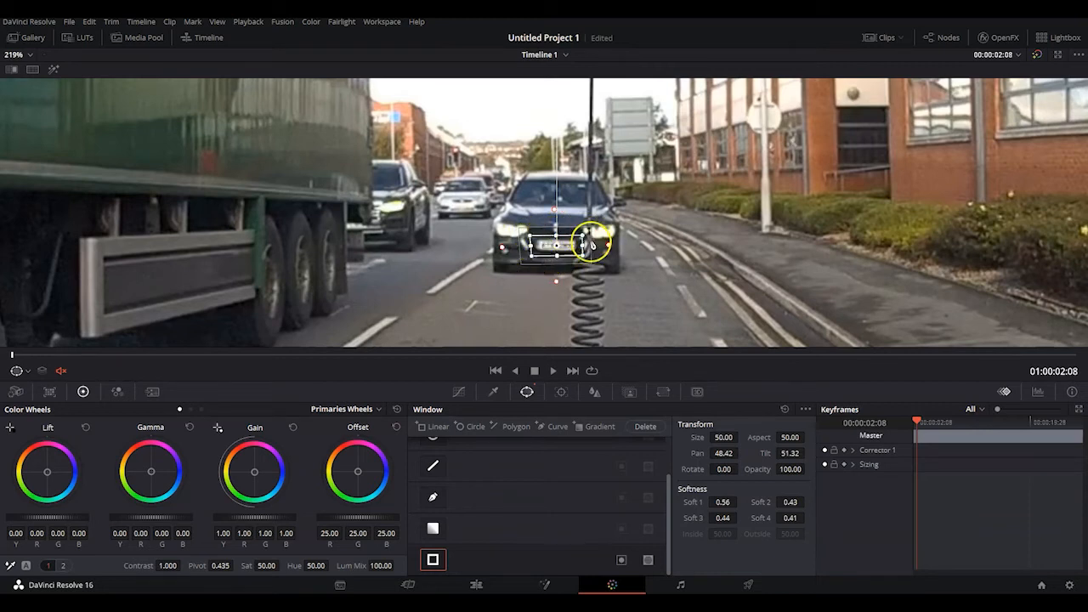
pyautogui.moveTo(591, 245); pyautogui.dragTo(536, 249)
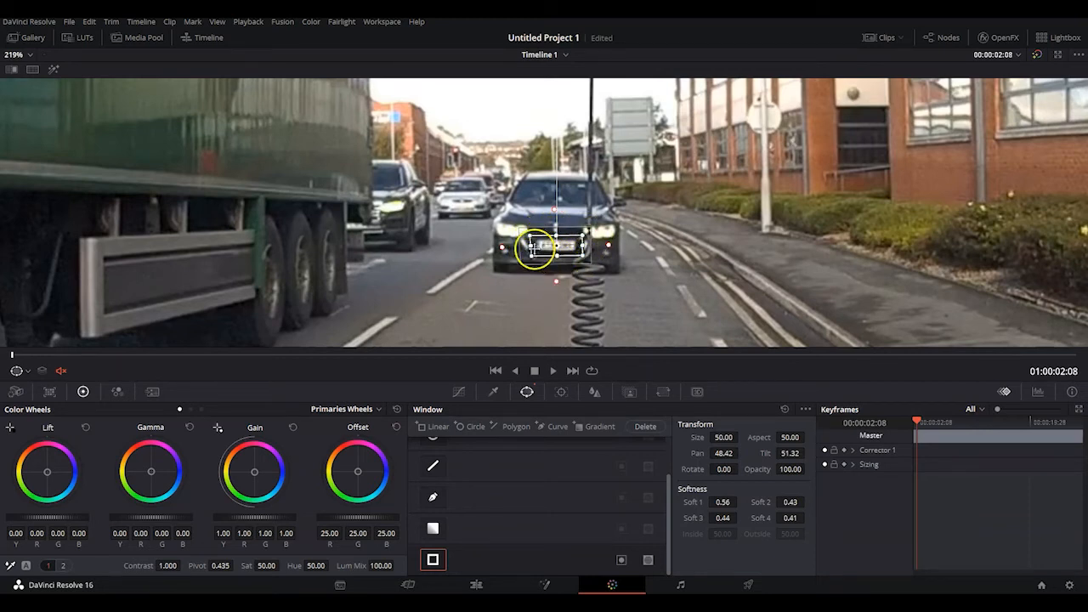
pyautogui.moveTo(534, 247); pyautogui.dragTo(534, 259)
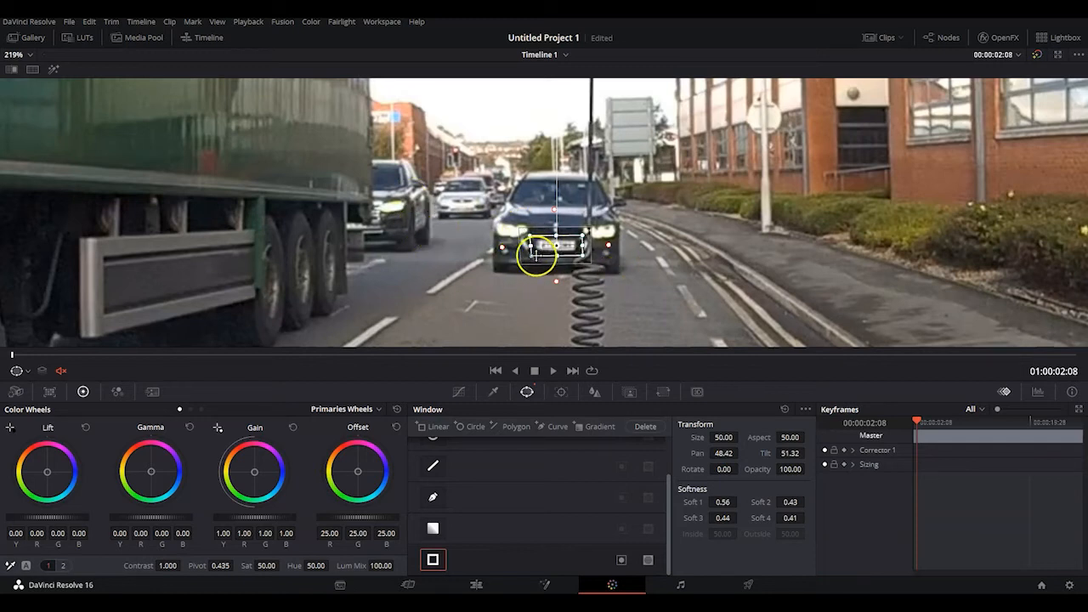
pyautogui.moveTo(531, 255); pyautogui.dragTo(510, 248)
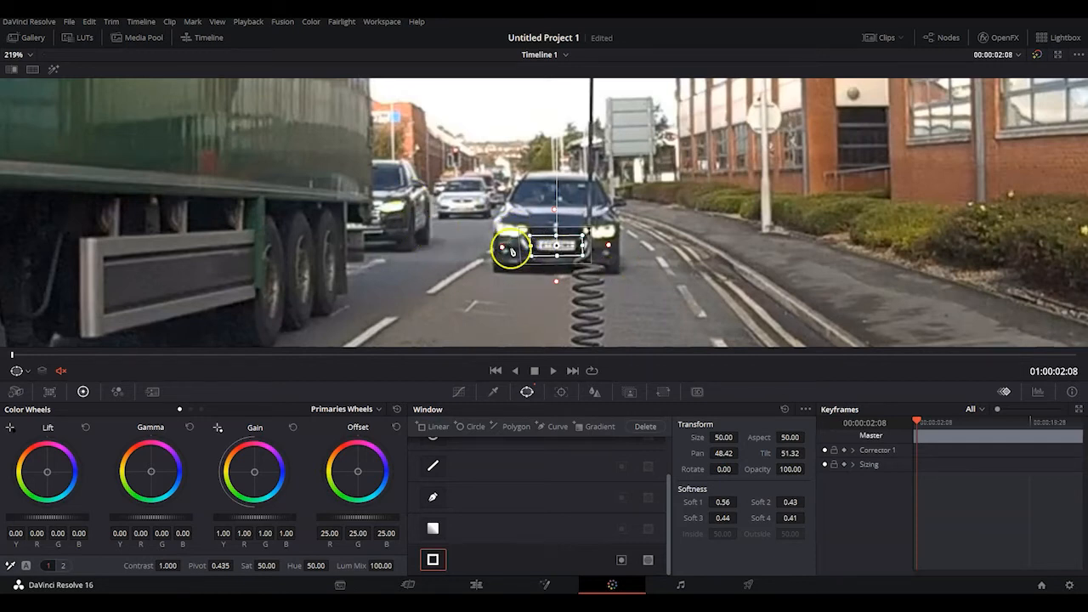
pyautogui.moveTo(510, 252); pyautogui.dragTo(595, 235)
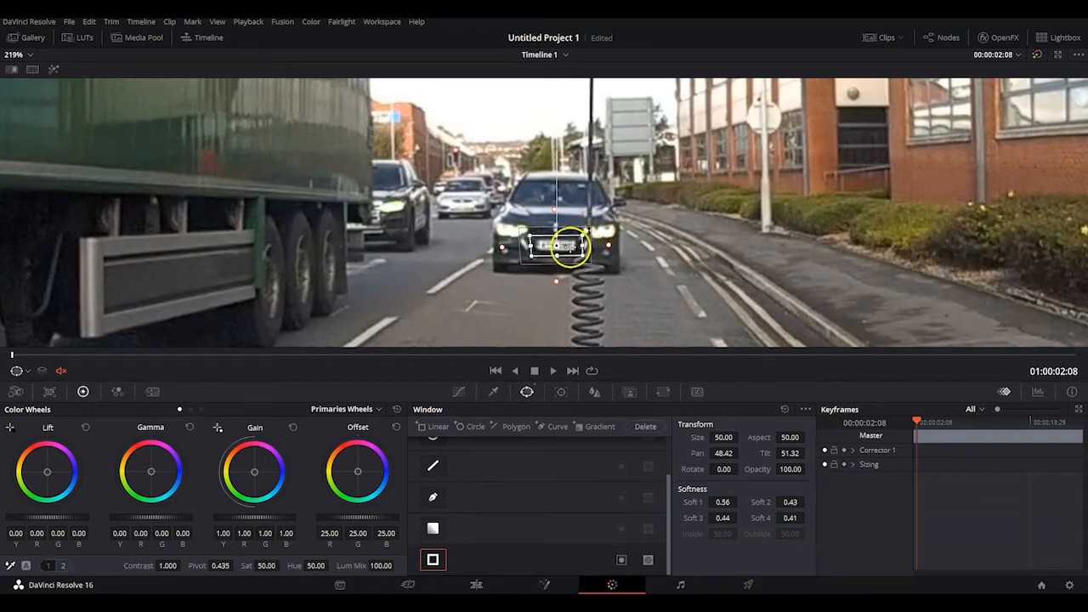
pyautogui.moveTo(558, 246); pyautogui.dragTo(598, 259)
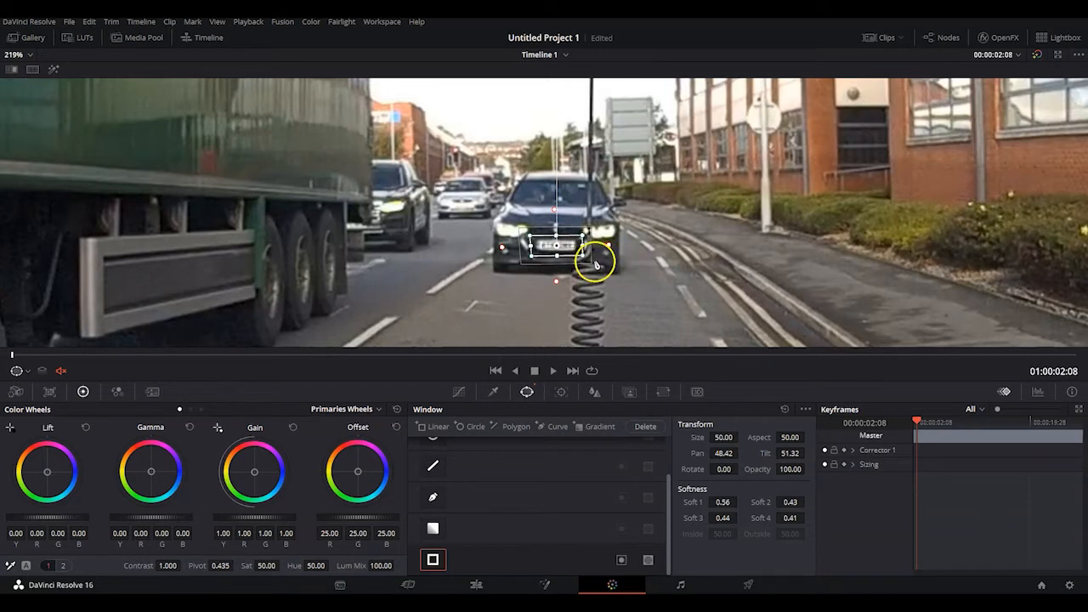
pyautogui.moveTo(535, 279)
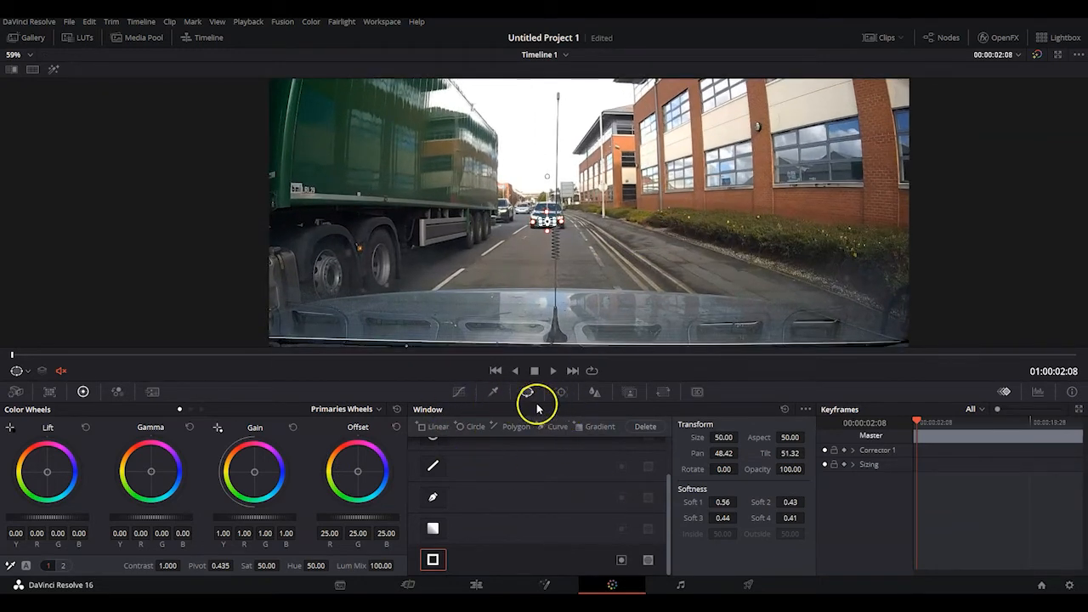
pyautogui.moveTo(561, 391)
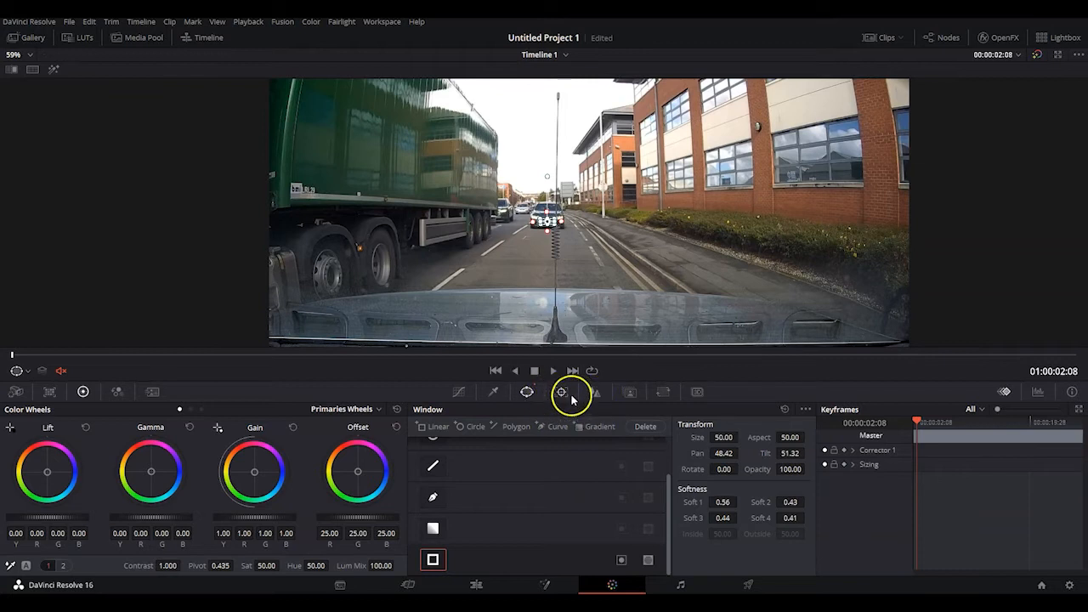
# - Bring up the Tracker palette for the plate window with the full frame shown
pyautogui.click(561, 391)
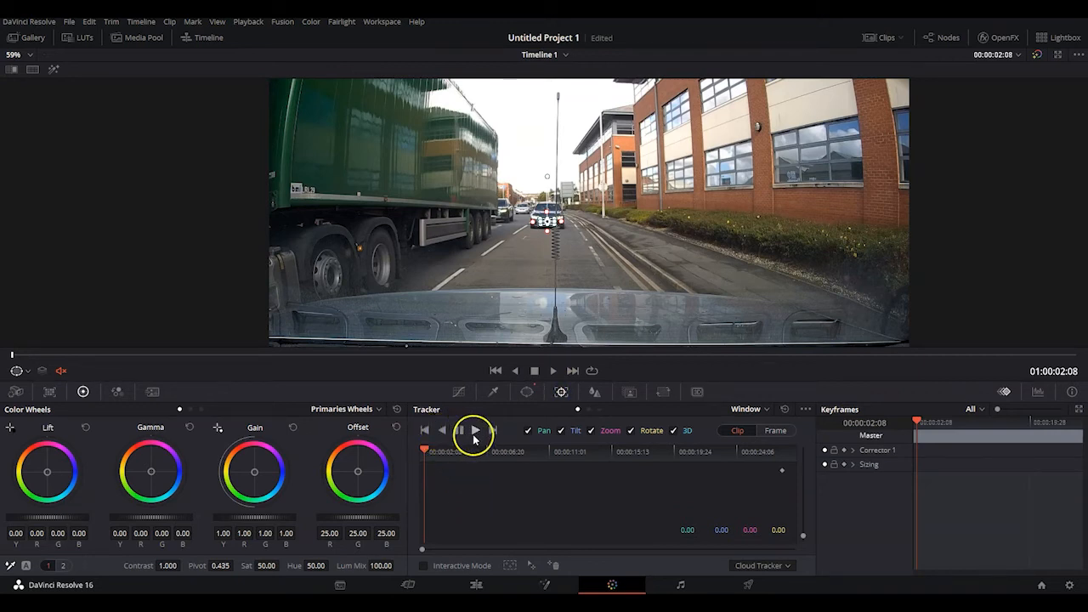
# - Enable Interactive Mode on the window tracker
pyautogui.click(474, 431)
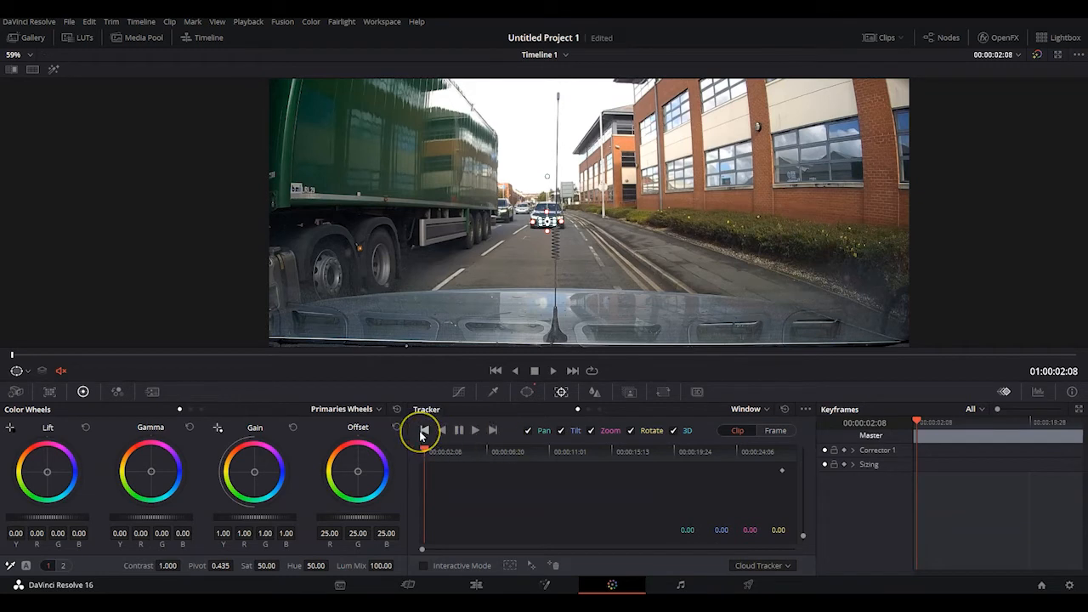
pyautogui.moveTo(547, 461)
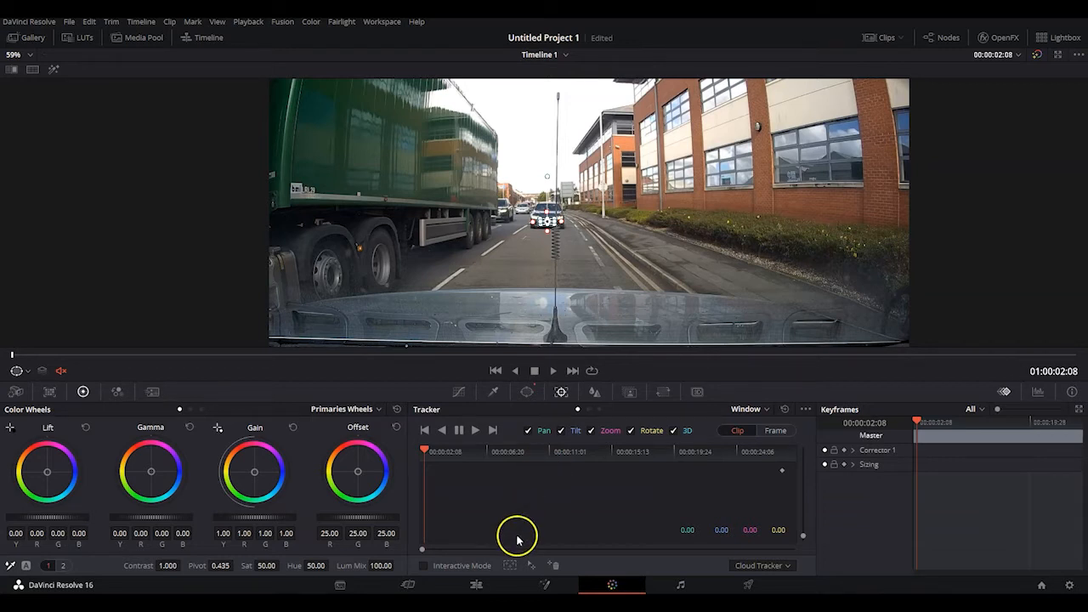
pyautogui.moveTo(786, 568)
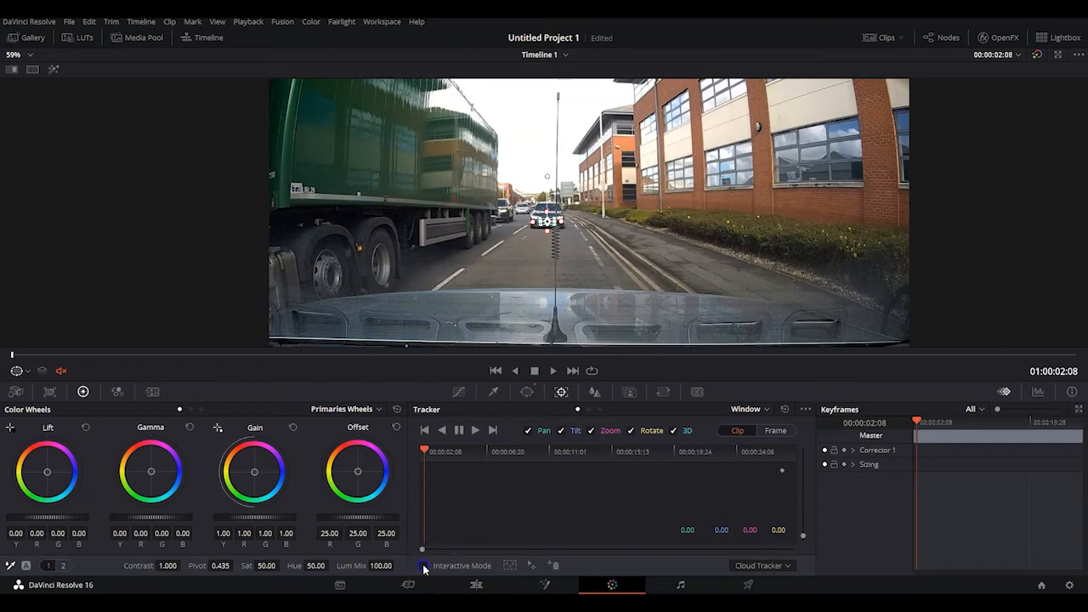
pyautogui.click(425, 564)
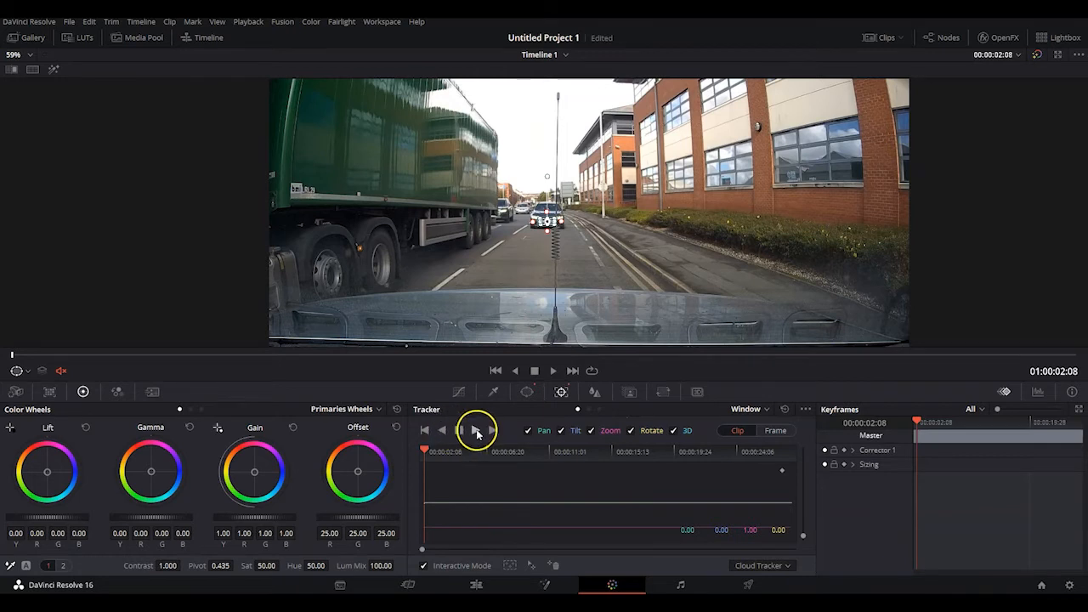
# - Run Track Forward so the plate window follows the car through the clip
pyautogui.click(459, 430)
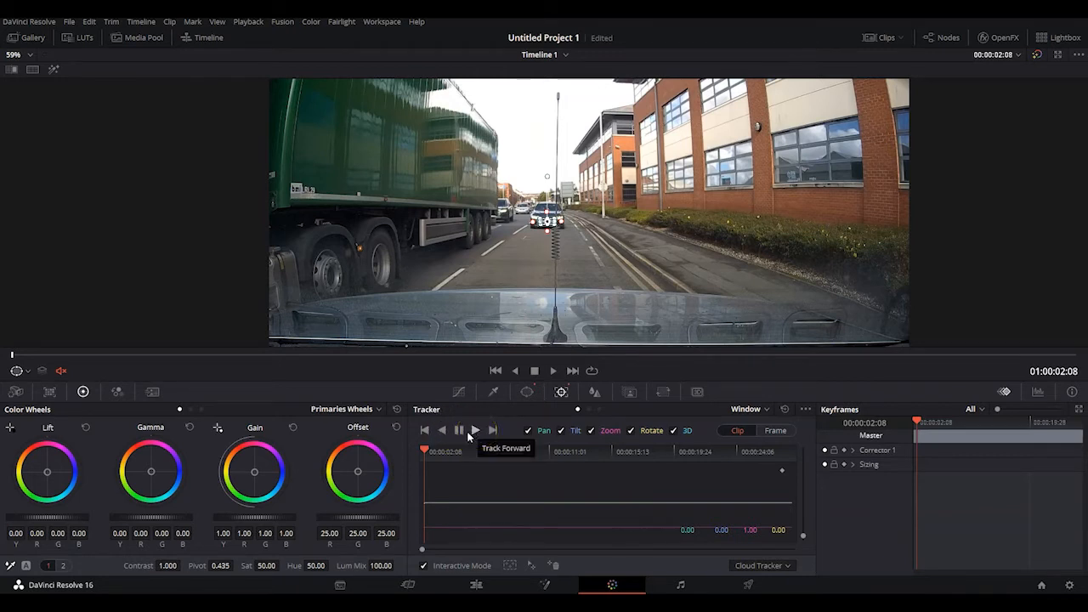
pyautogui.moveTo(476, 435)
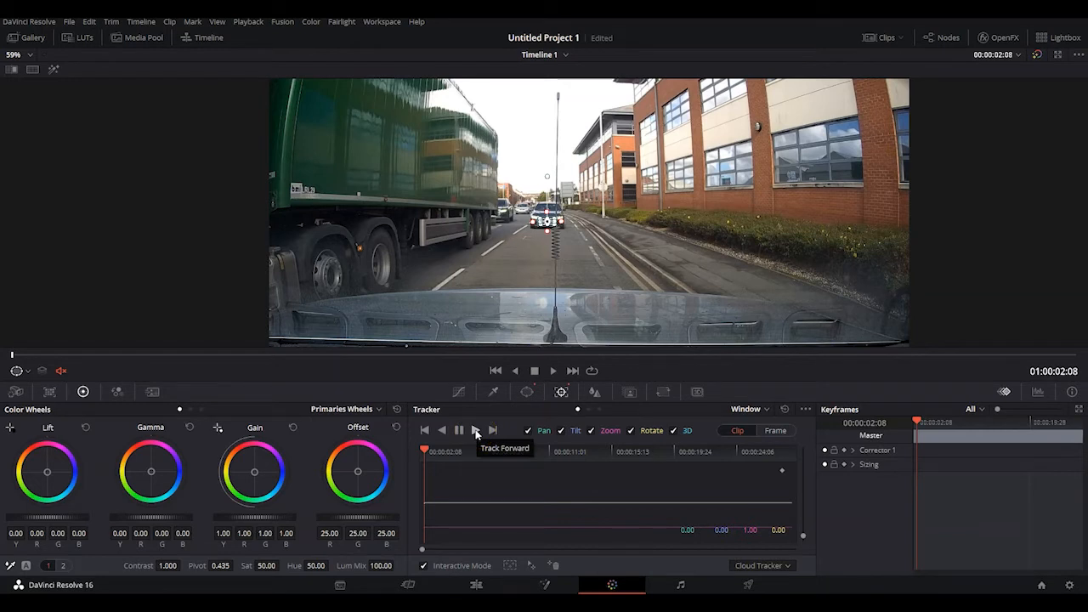
pyautogui.click(476, 430)
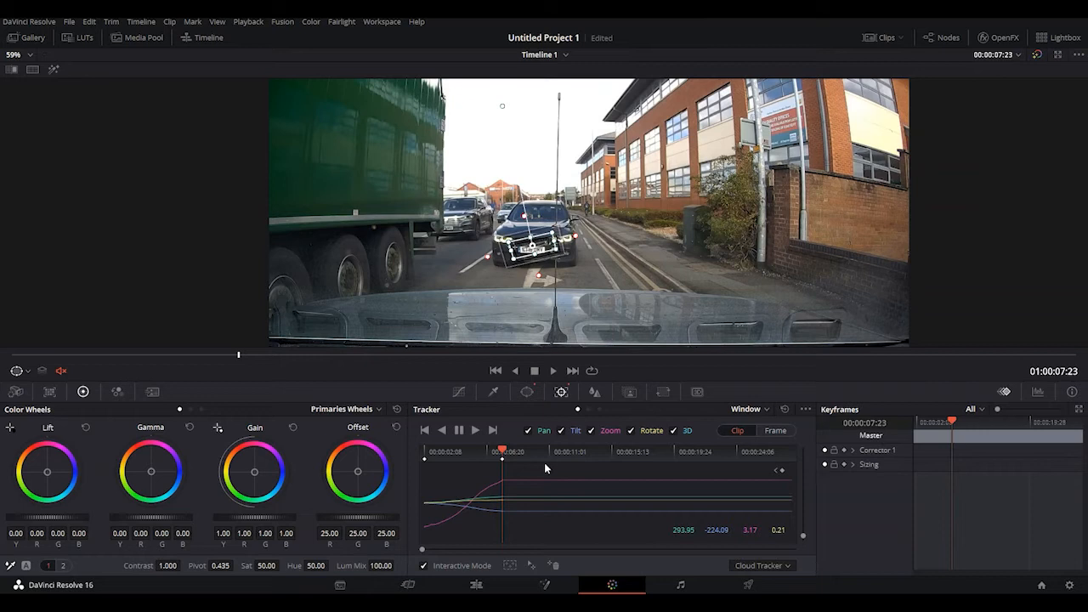
pyautogui.moveTo(595, 331)
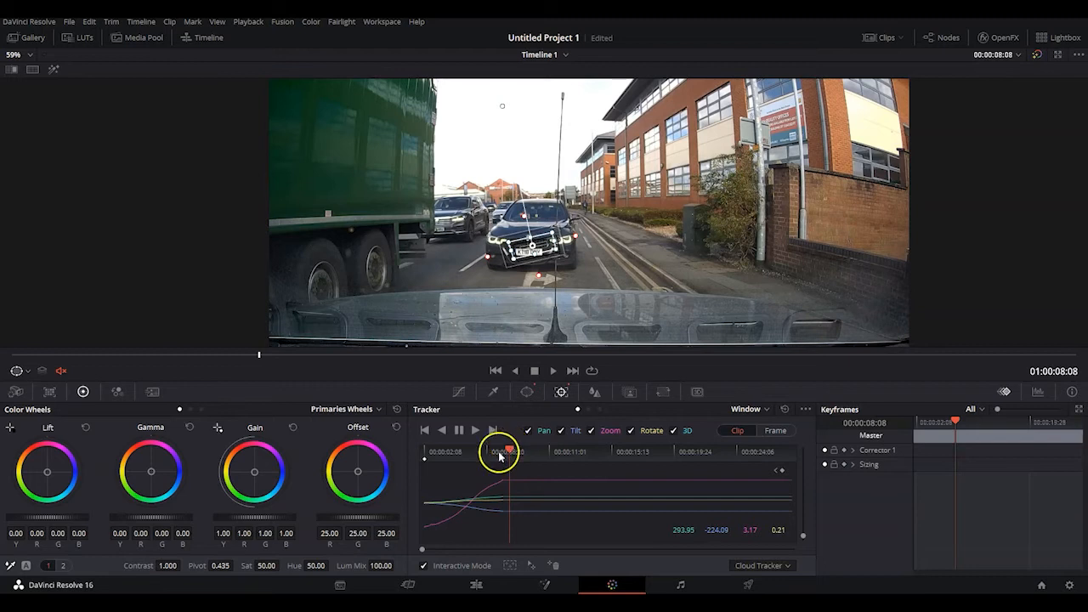
pyautogui.moveTo(802, 414)
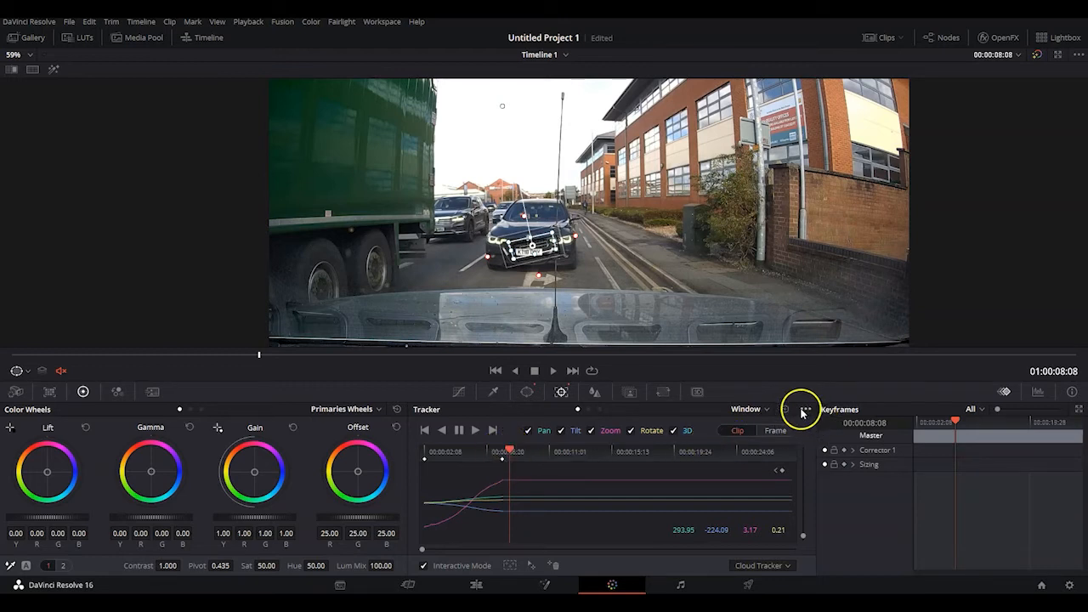
# - Scrub the playhead back to about 00:00:03:09 to review the plate window's track
pyautogui.click(806, 408)
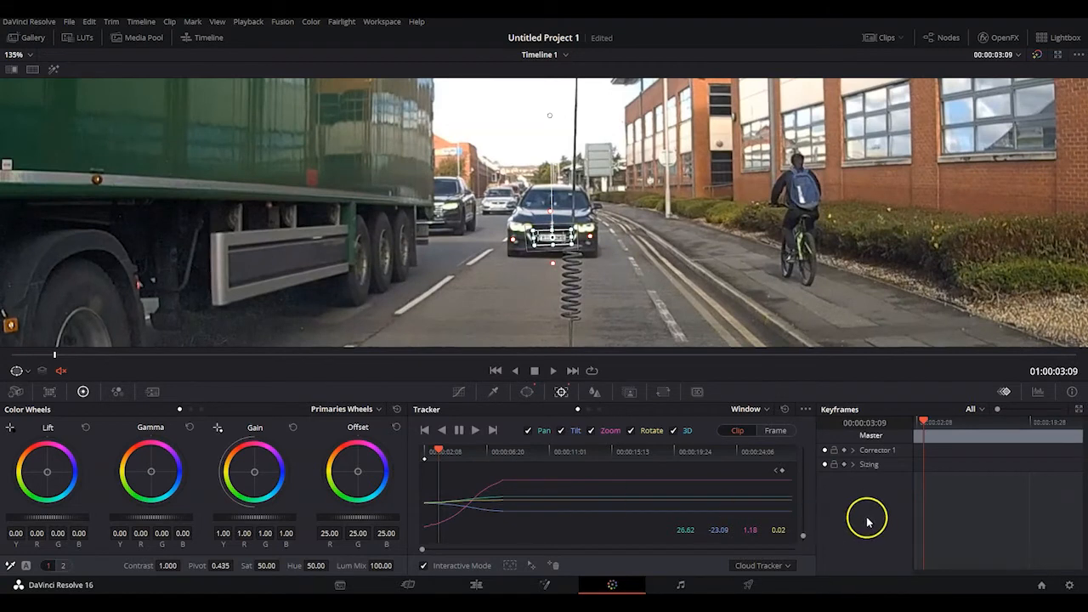
pyautogui.moveTo(786, 459)
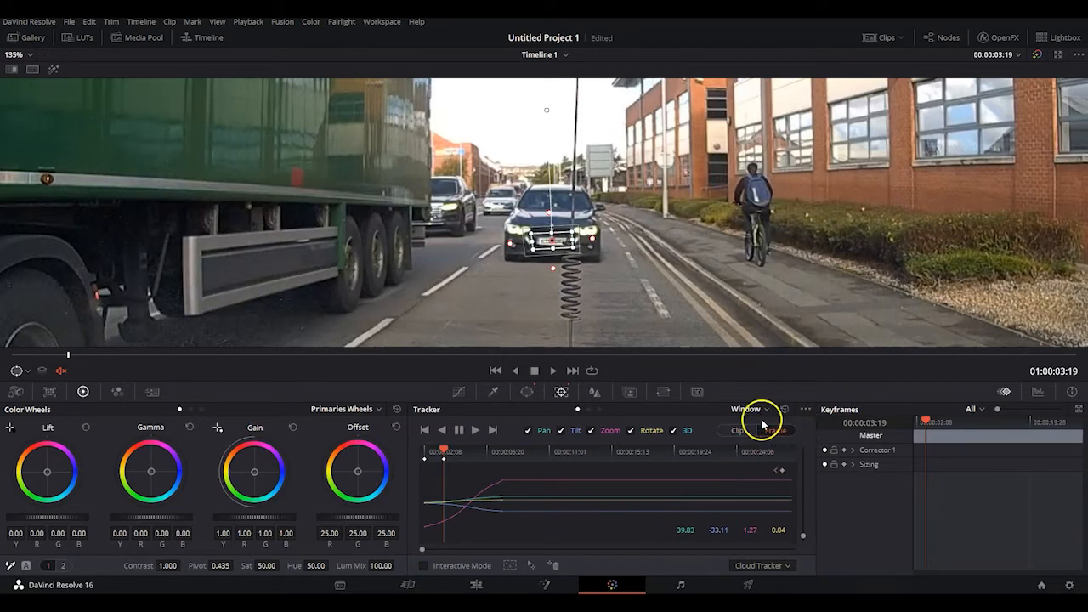
# - Switch the Tracker to Frame mode and drag the window back onto the number plate
pyautogui.click(737, 430)
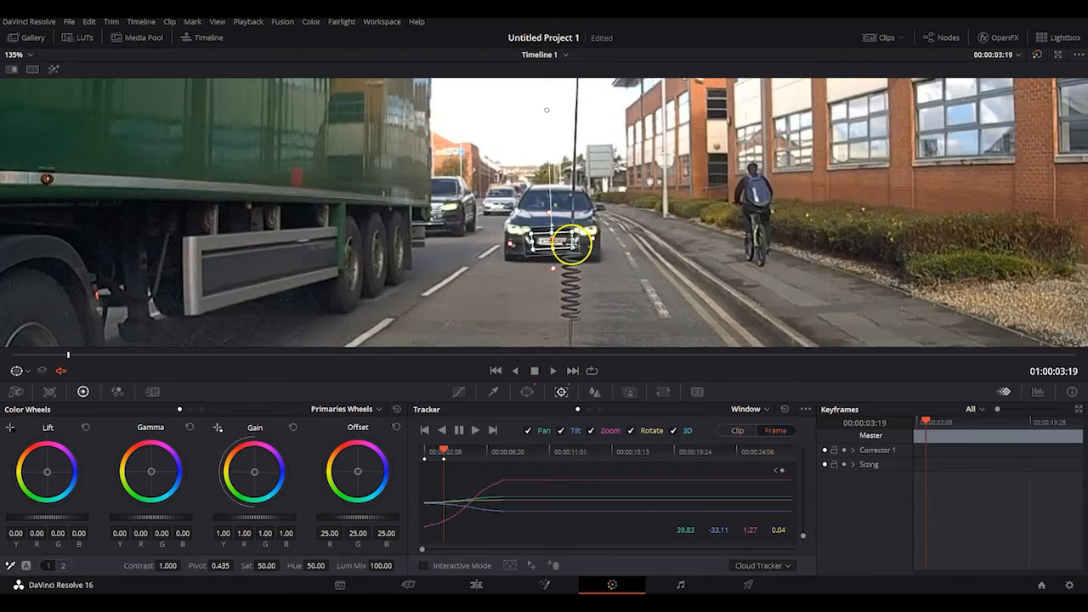
pyautogui.moveTo(570, 241); pyautogui.dragTo(565, 150)
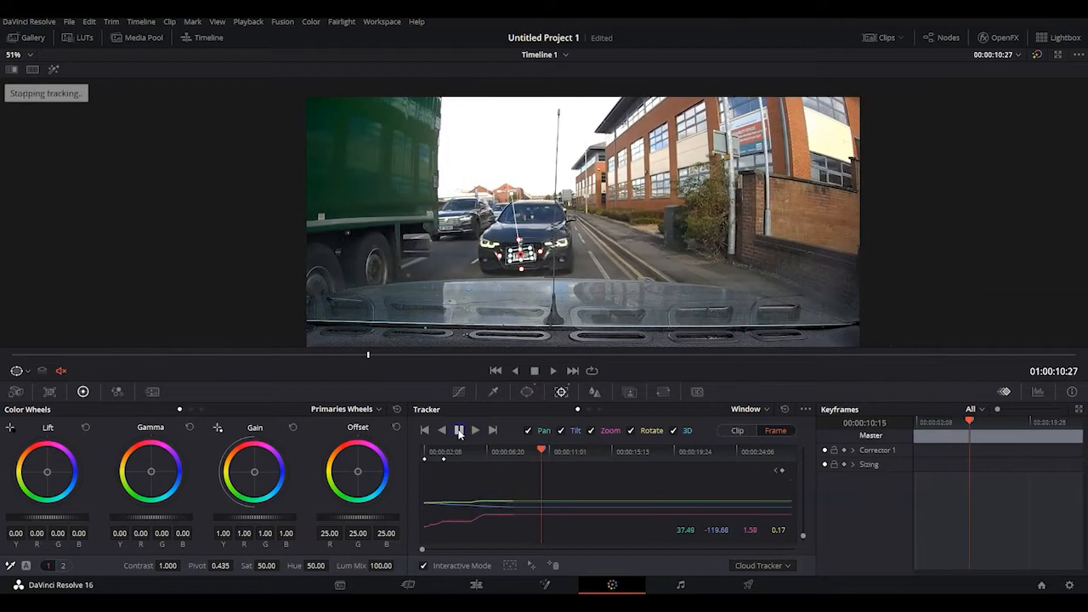
# - Move the playhead to about 00:00:05:12 and enable Interactive Mode for the plate window
pyautogui.click(460, 429)
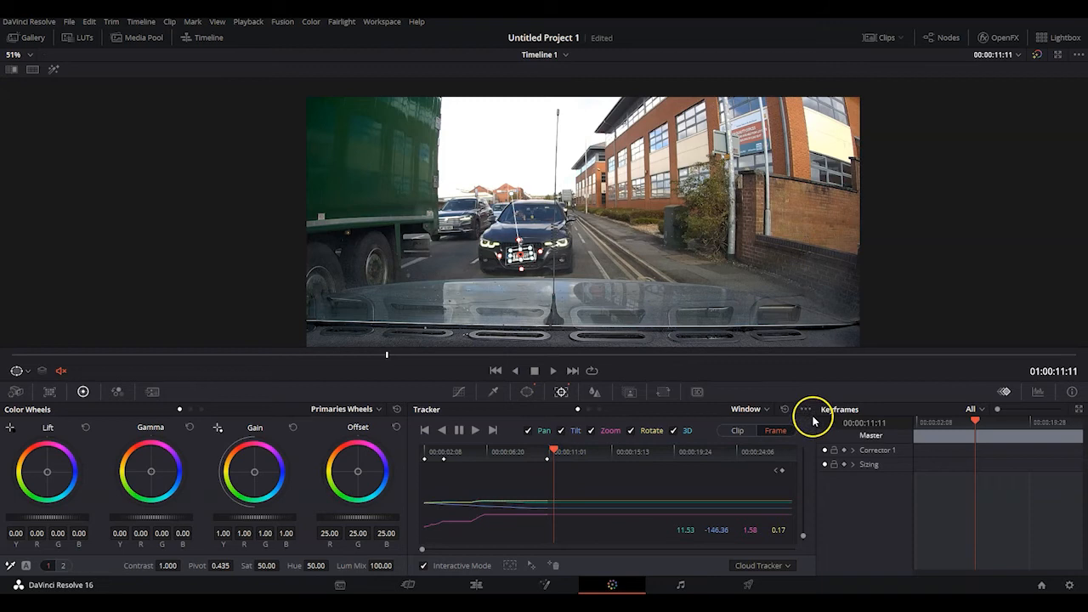
pyautogui.moveTo(576, 452)
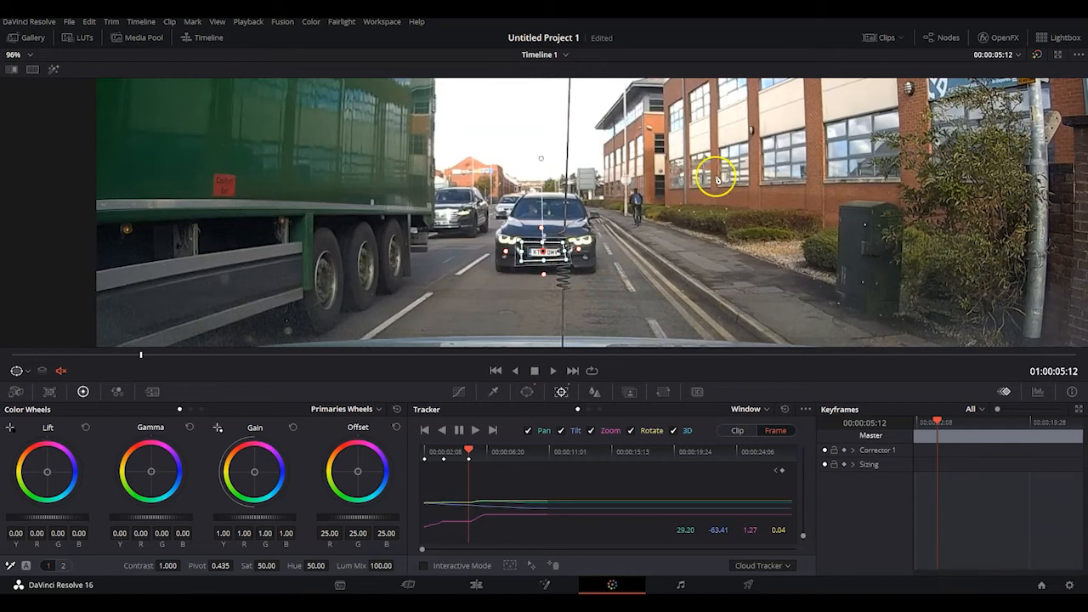
pyautogui.click(13, 54)
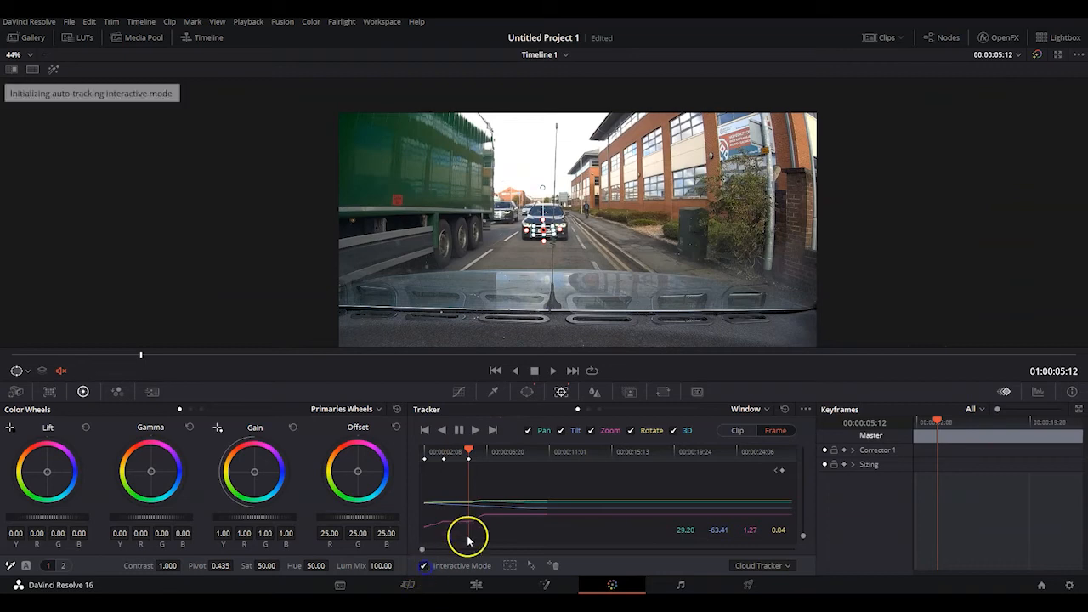
# - Track the plate window forward to about 00:00:24:09, then scrub back to 00:00:24:02
pyautogui.click(473, 428)
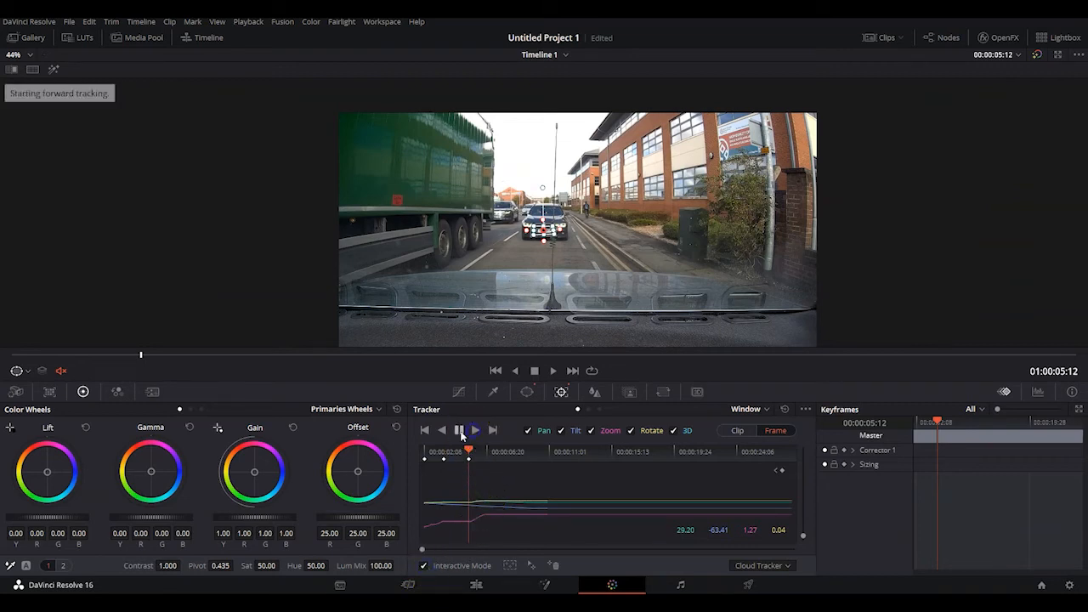
pyautogui.click(475, 430)
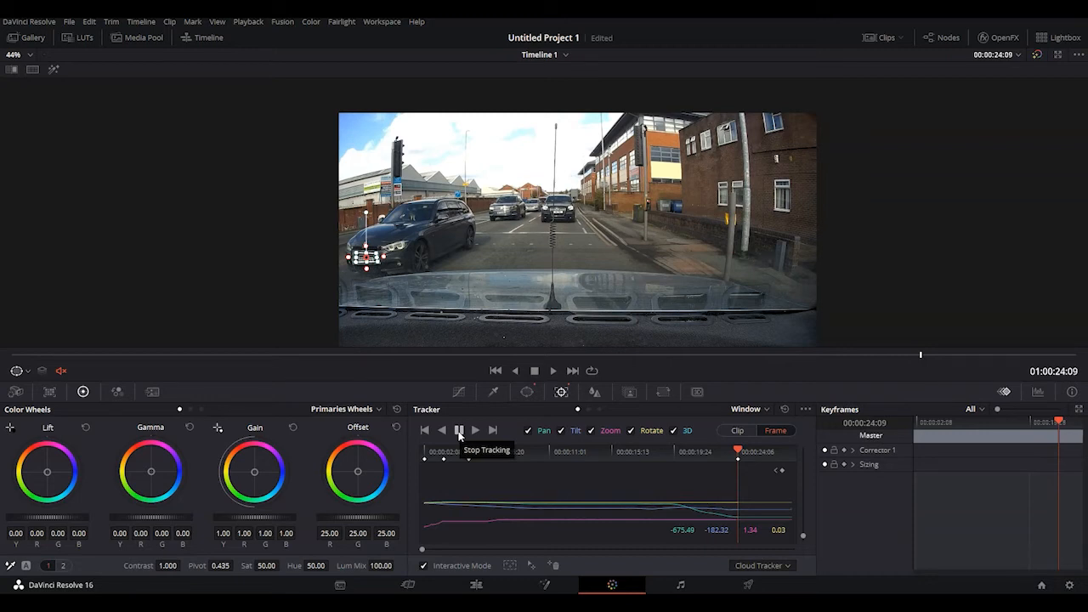
pyautogui.click(459, 430)
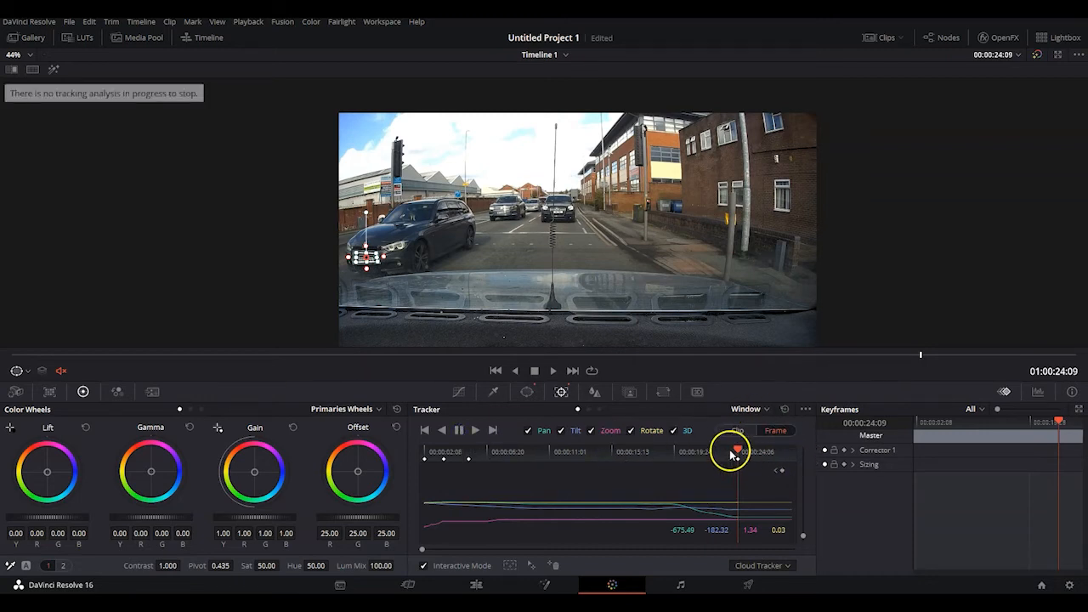
pyautogui.moveTo(732, 450); pyautogui.dragTo(713, 451)
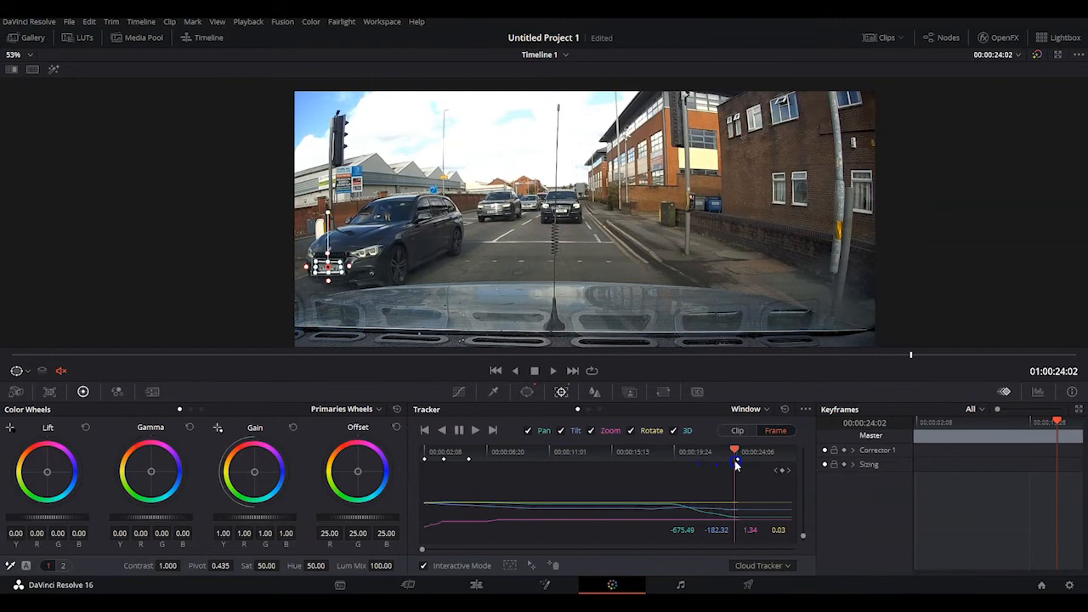
pyautogui.click(738, 453)
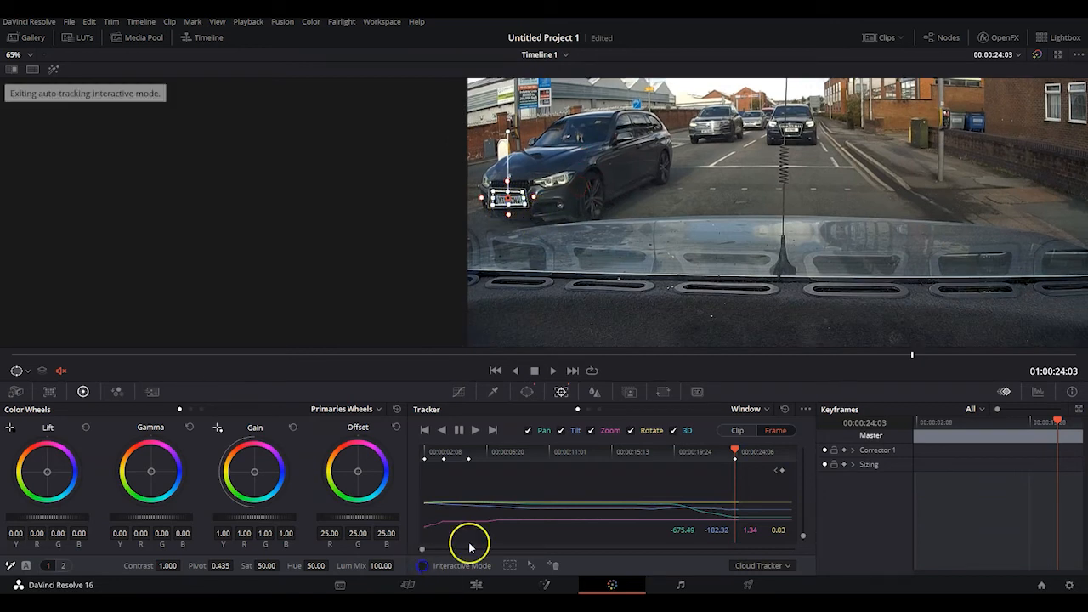
# - Toggle Interactive Mode, track forward to 00:00:28:02, then move the playhead to 00:00:26:15
pyautogui.click(462, 565)
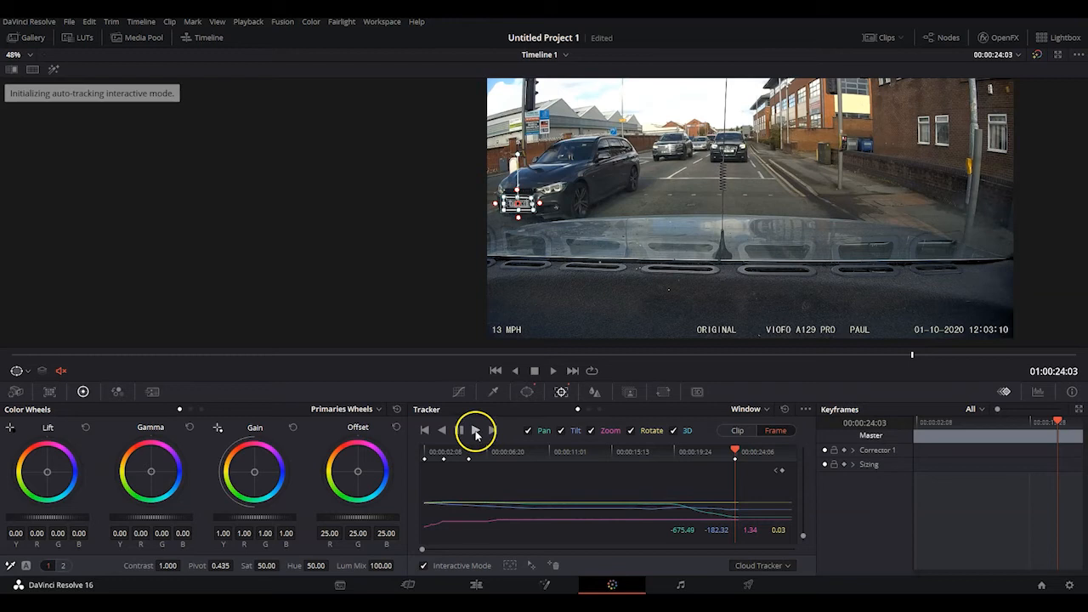
pyautogui.click(476, 431)
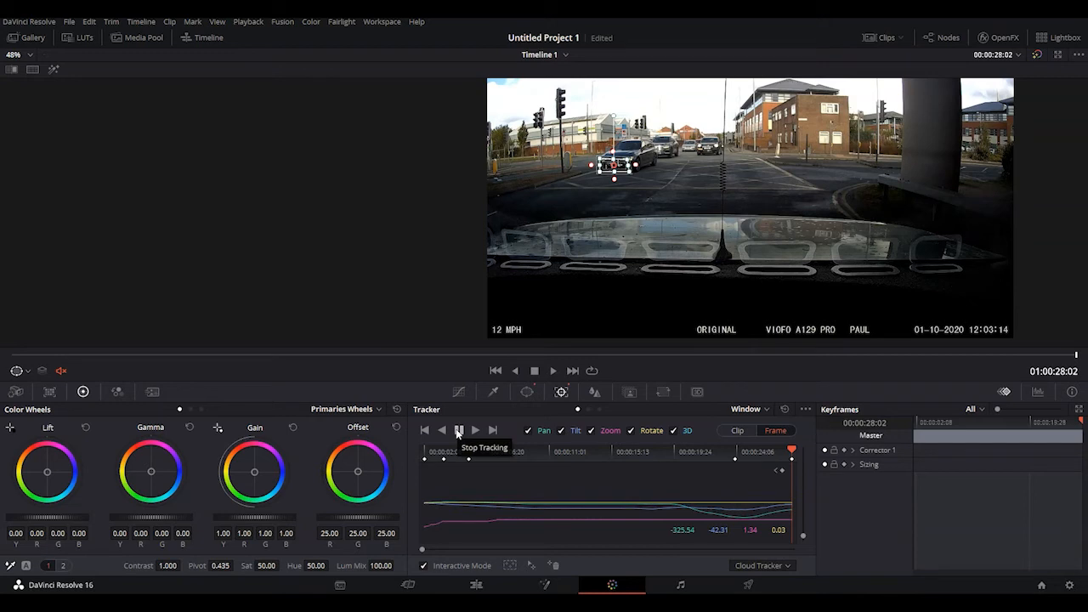
pyautogui.click(459, 430)
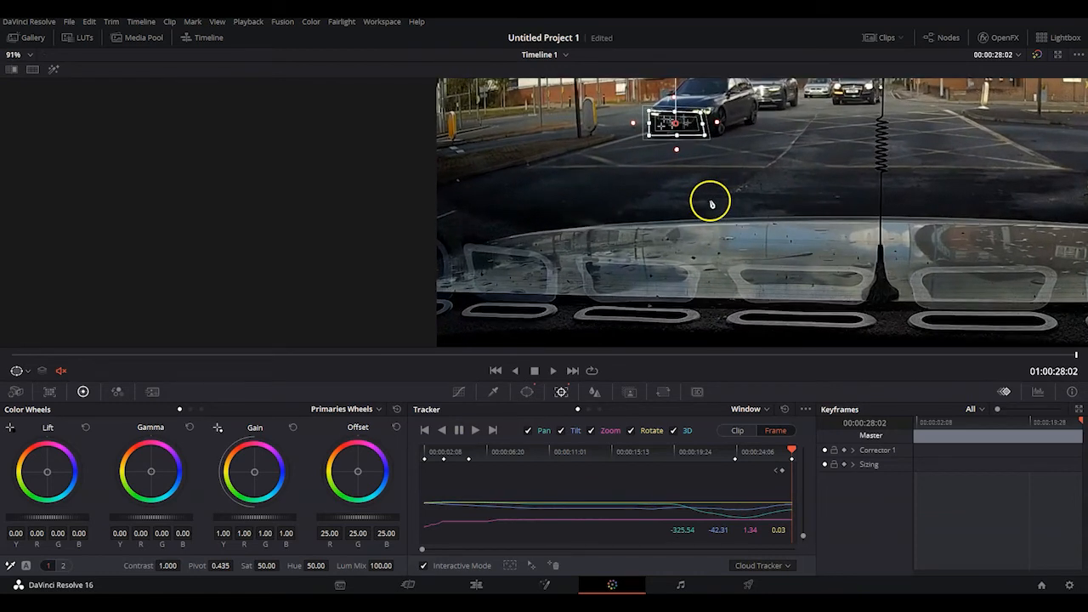
pyautogui.click(790, 449)
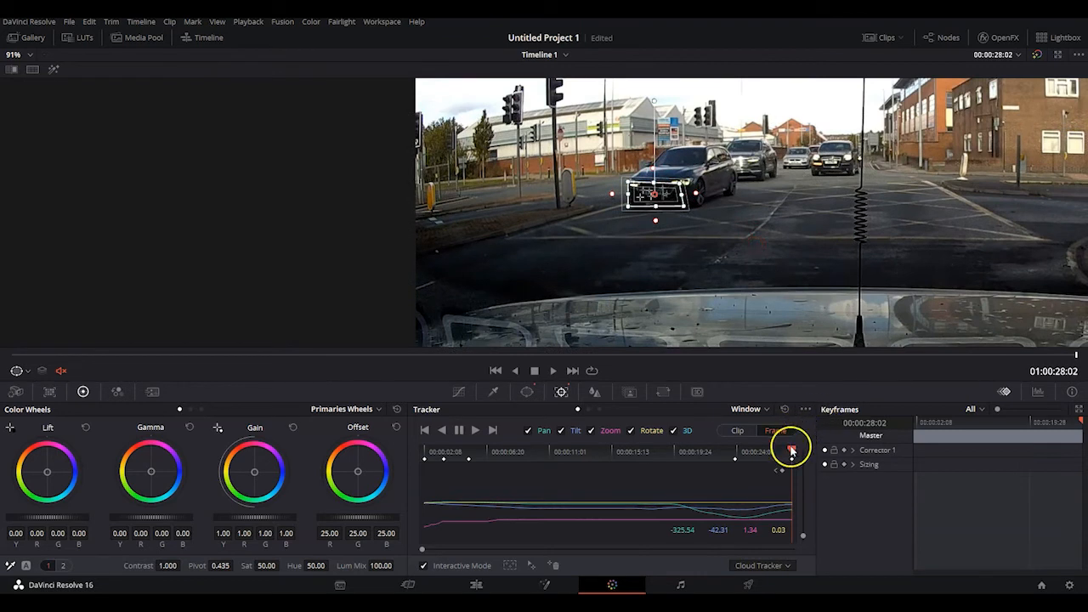
pyautogui.click(782, 449)
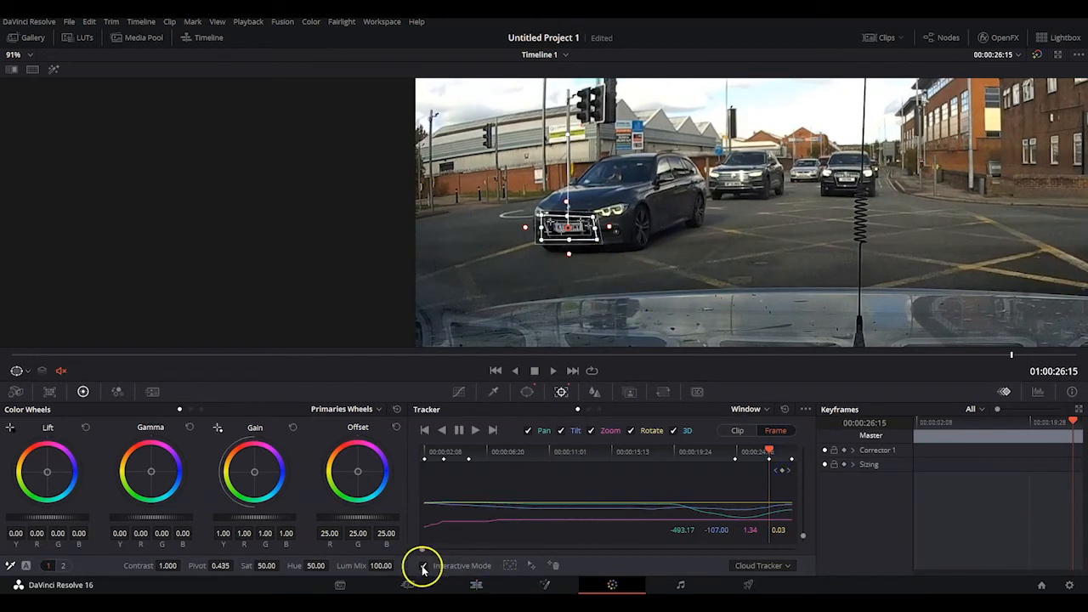
# - With Interactive Mode on, track forward from 00:00:26:15 to the end, then return near 4 seconds
pyautogui.click(422, 564)
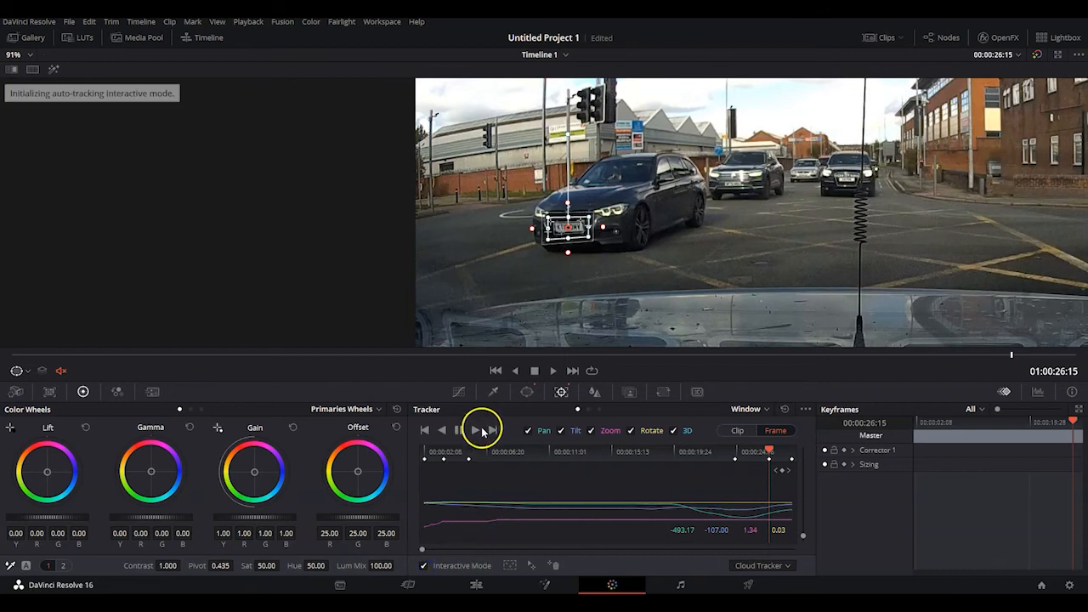
pyautogui.click(474, 428)
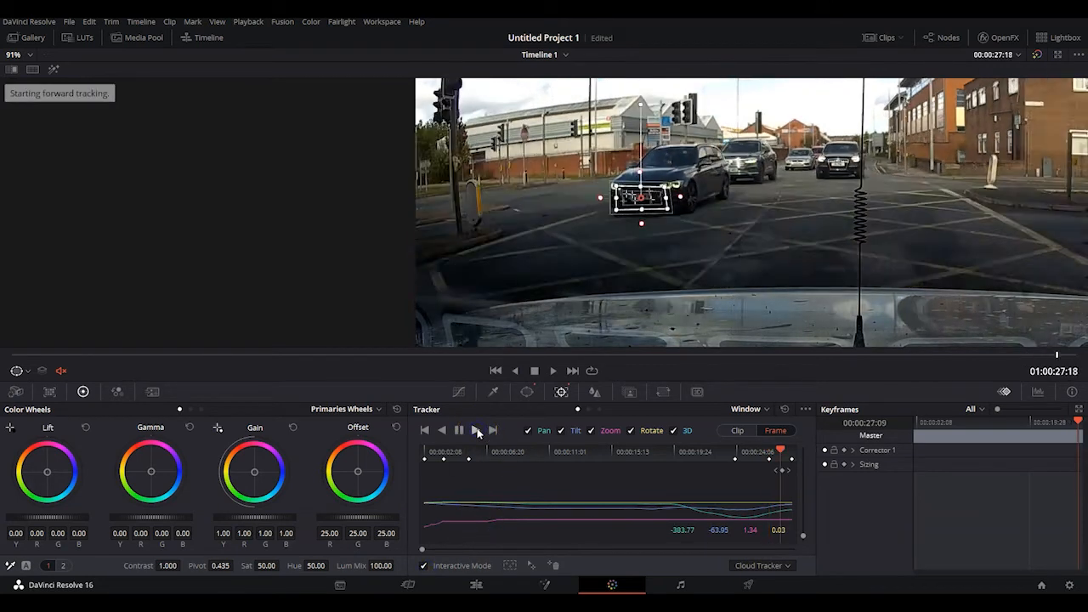
pyautogui.click(476, 430)
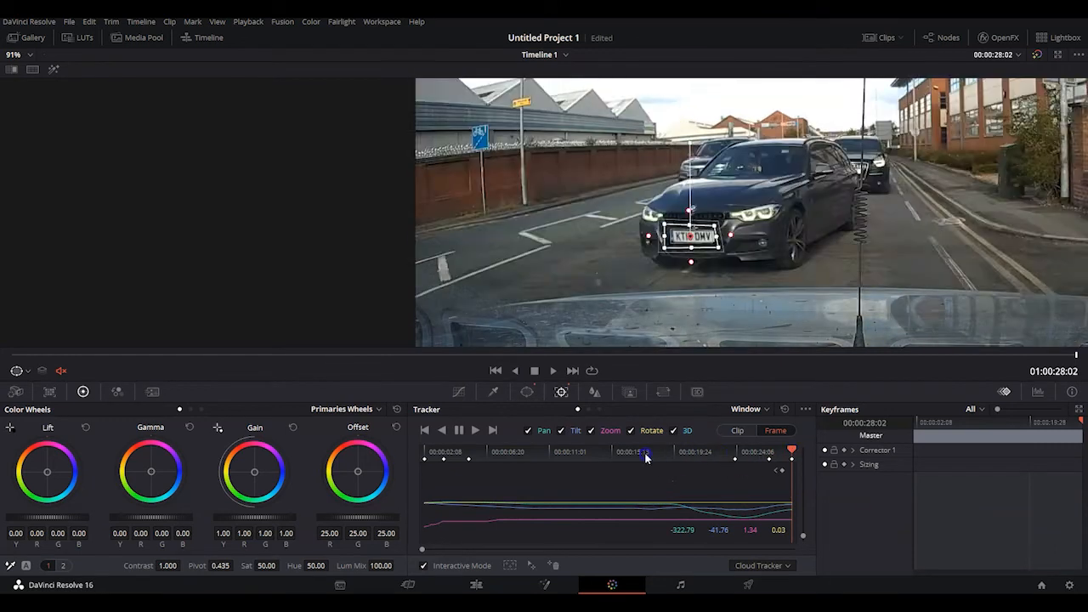
pyautogui.click(470, 460)
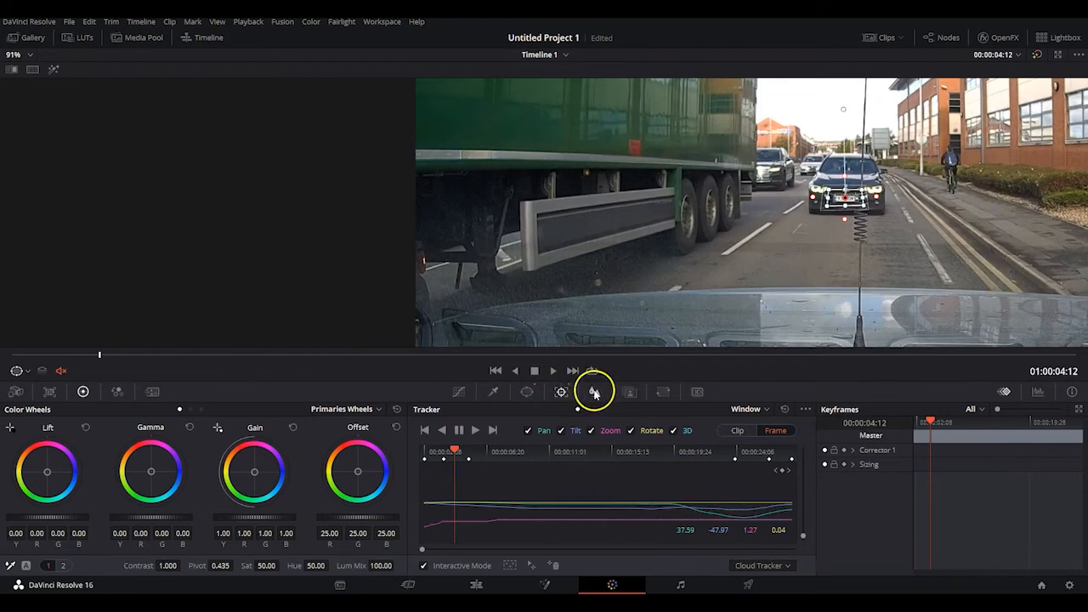
# - Raise the Blur palette's Radius to 0.88 on the tracked window and play back to check the plate
pyautogui.click(595, 391)
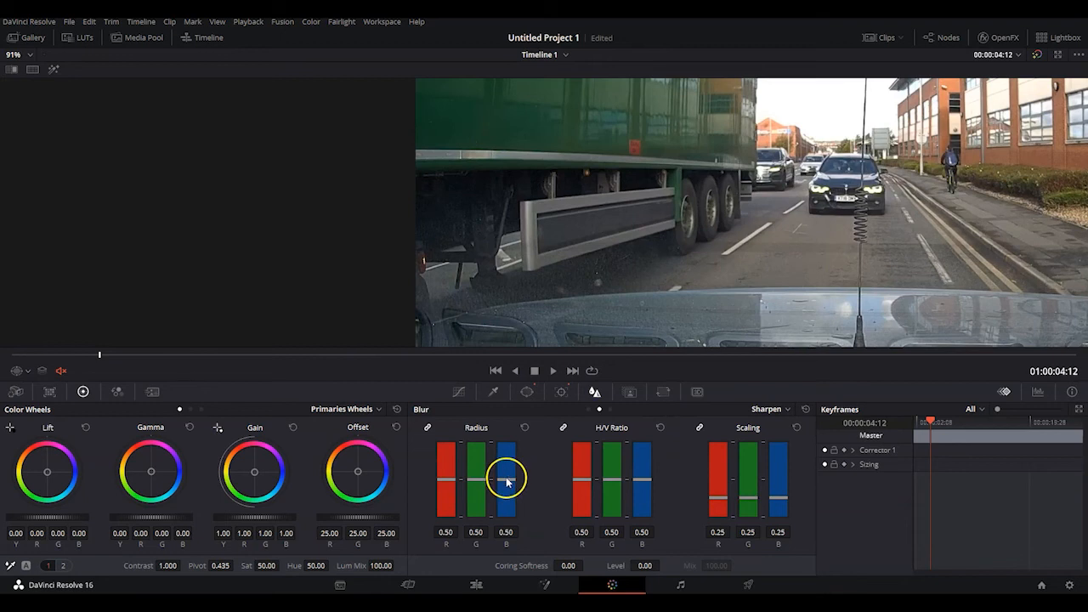
pyautogui.moveTo(506, 480); pyautogui.dragTo(507, 459)
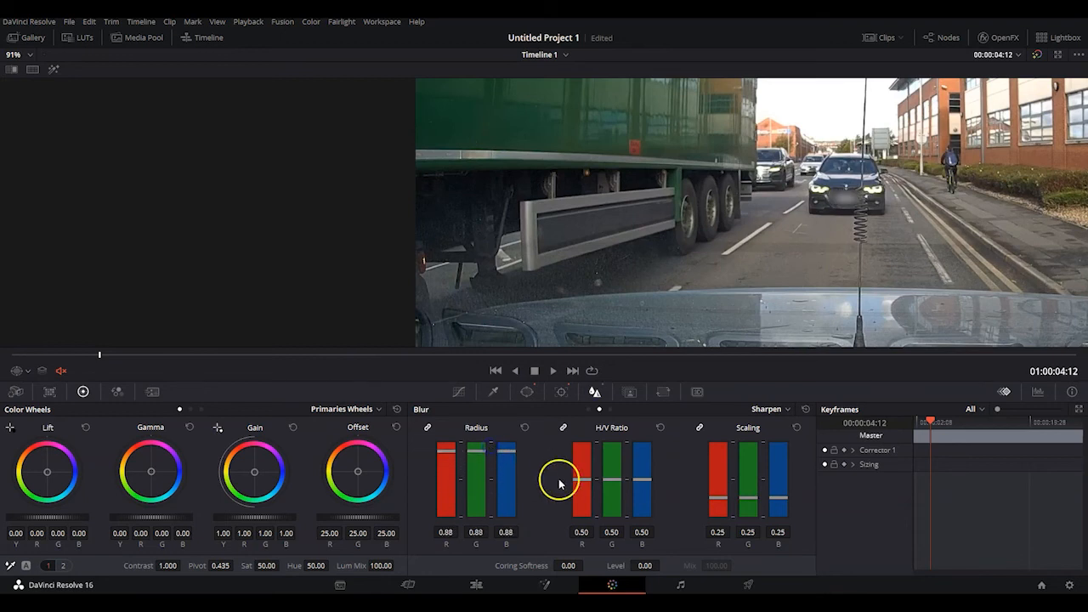
pyautogui.moveTo(834, 195)
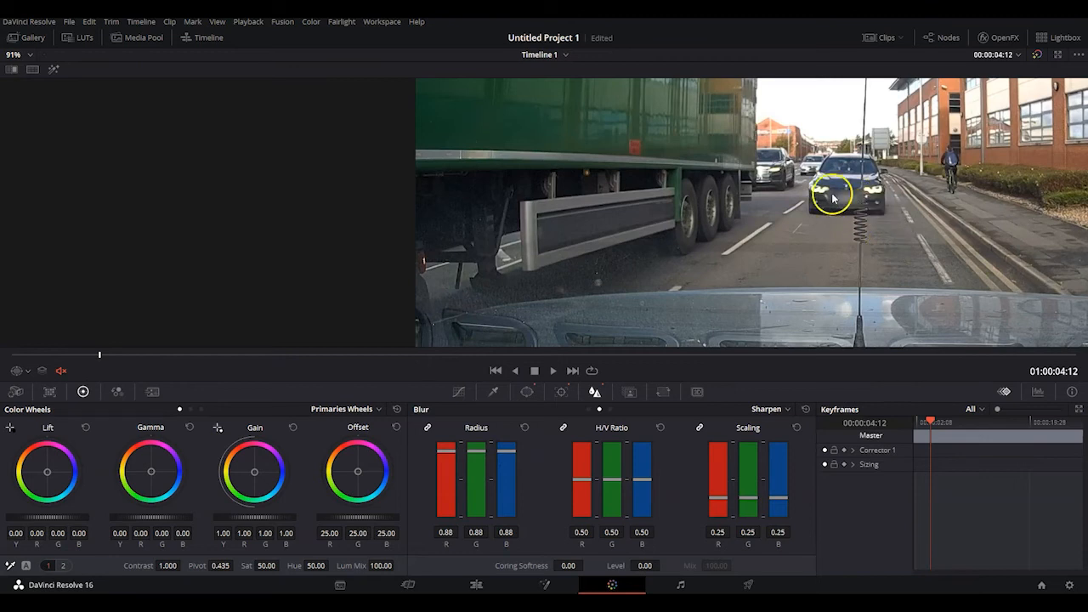
pyautogui.moveTo(551, 370)
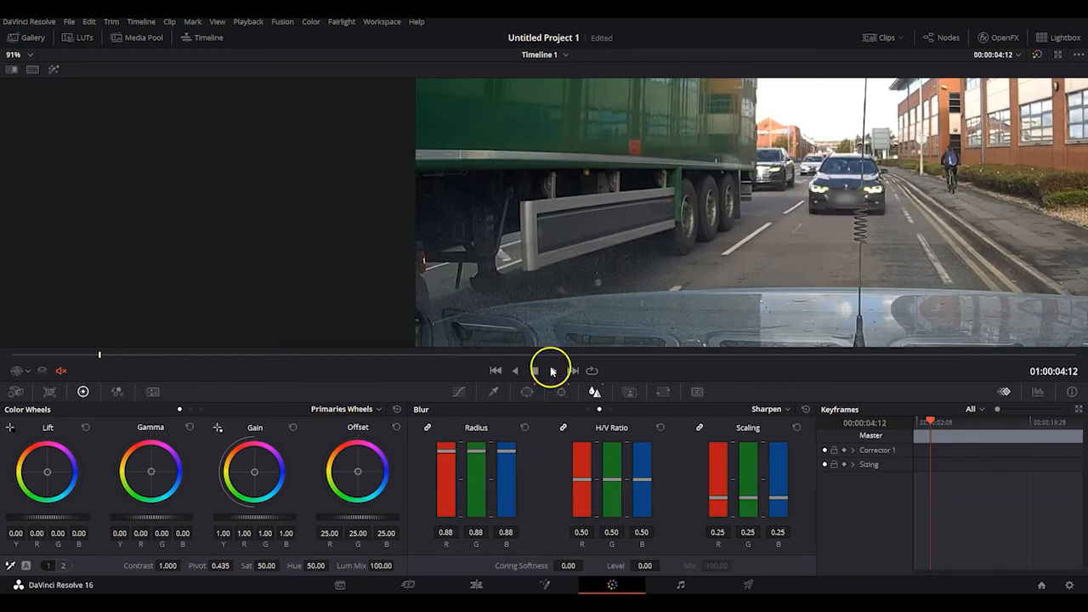
pyautogui.click(534, 371)
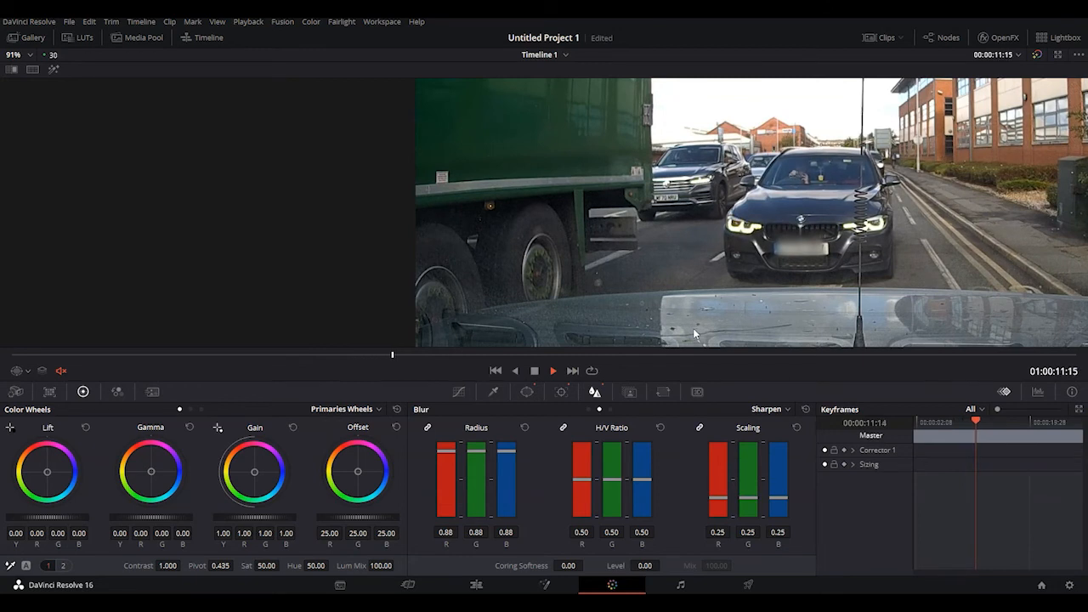
pyautogui.click(534, 370)
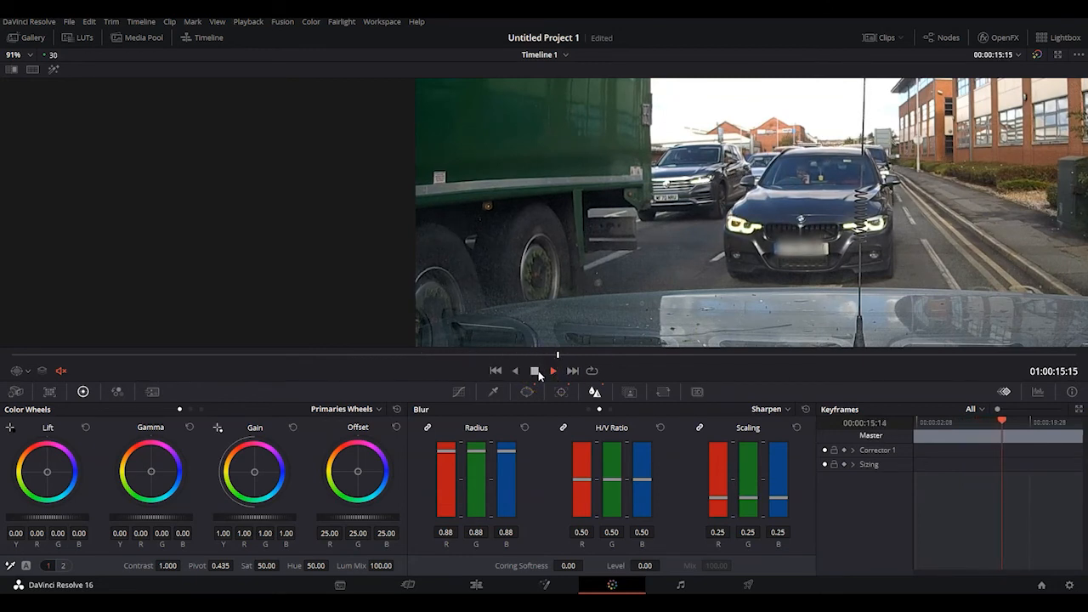
pyautogui.click(553, 371)
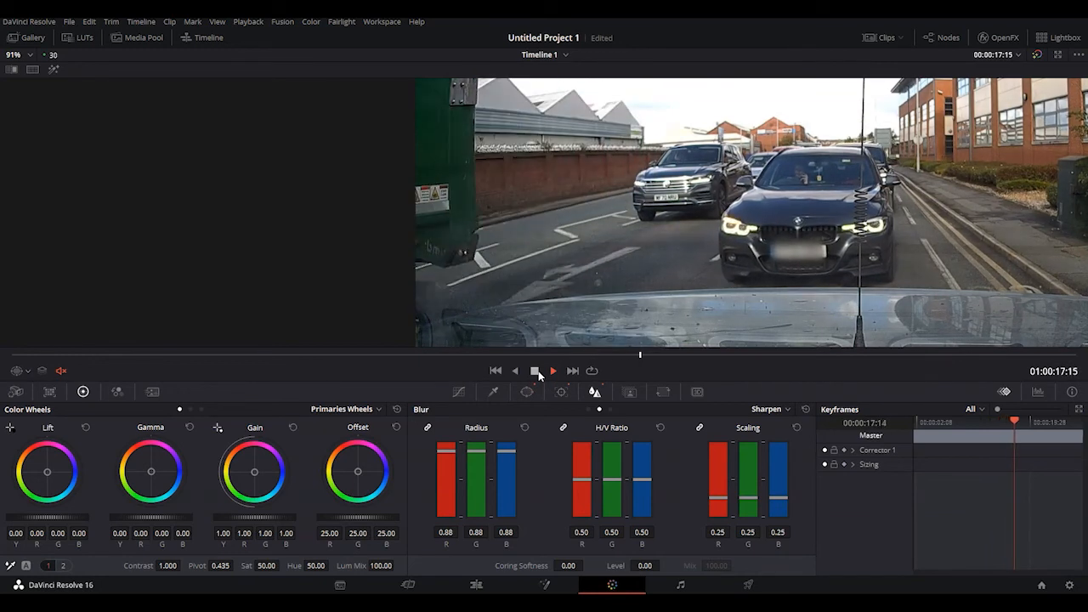